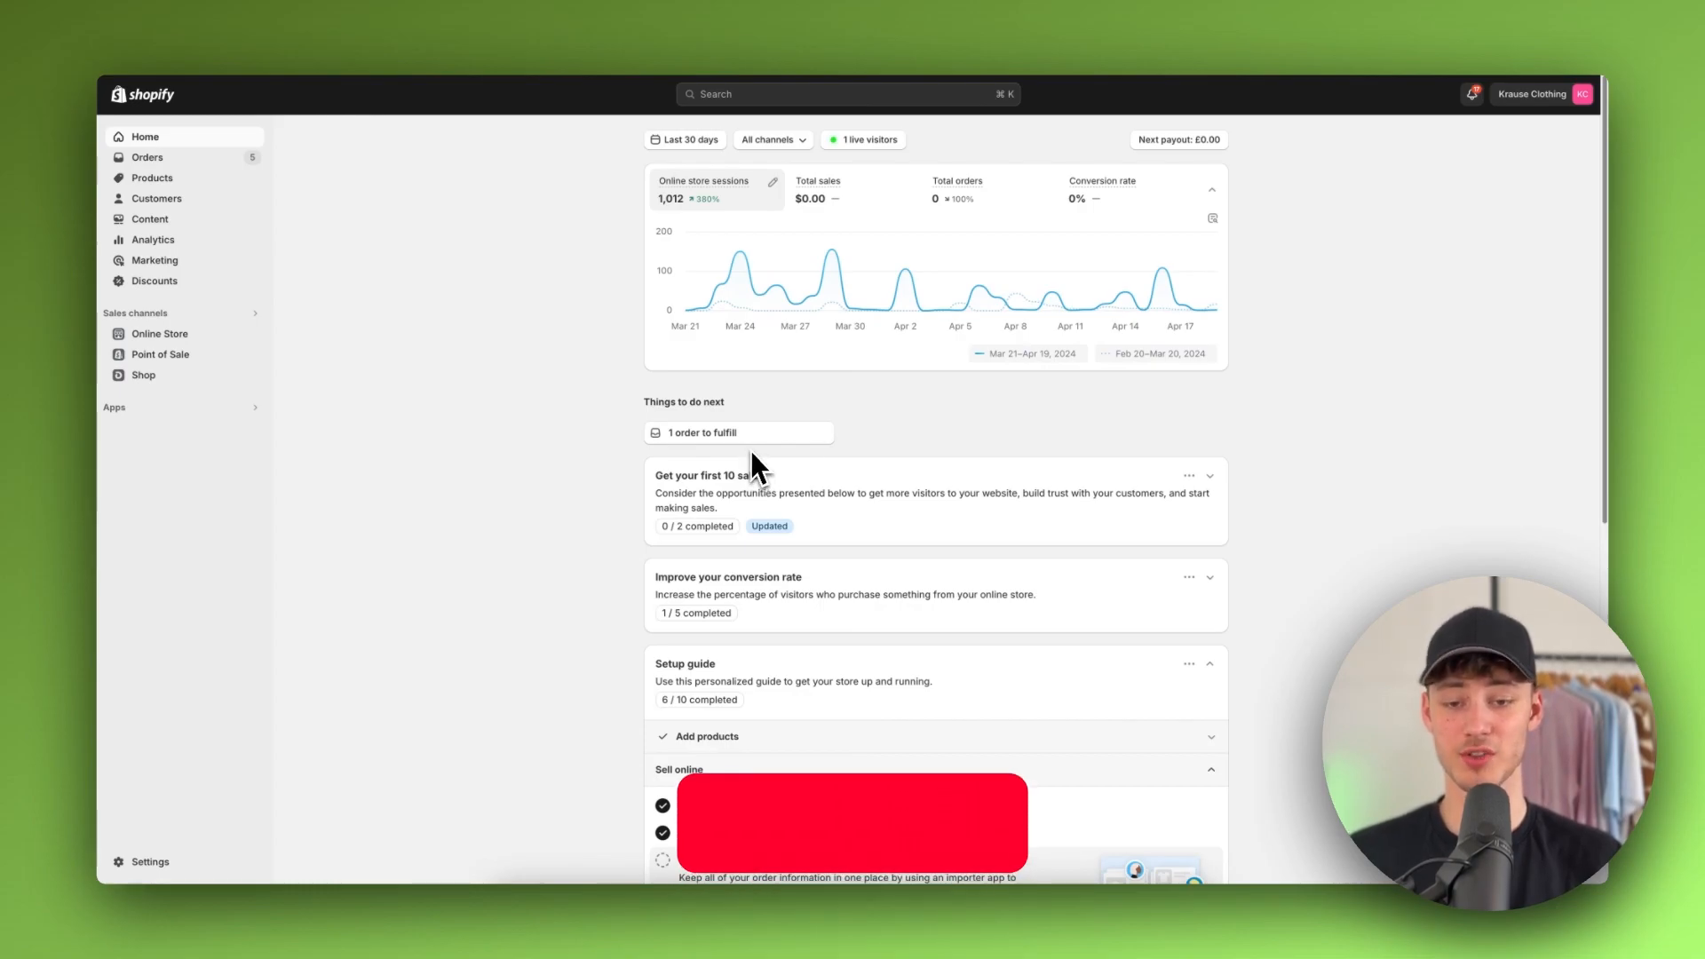
pyautogui.moveTo(907, 444)
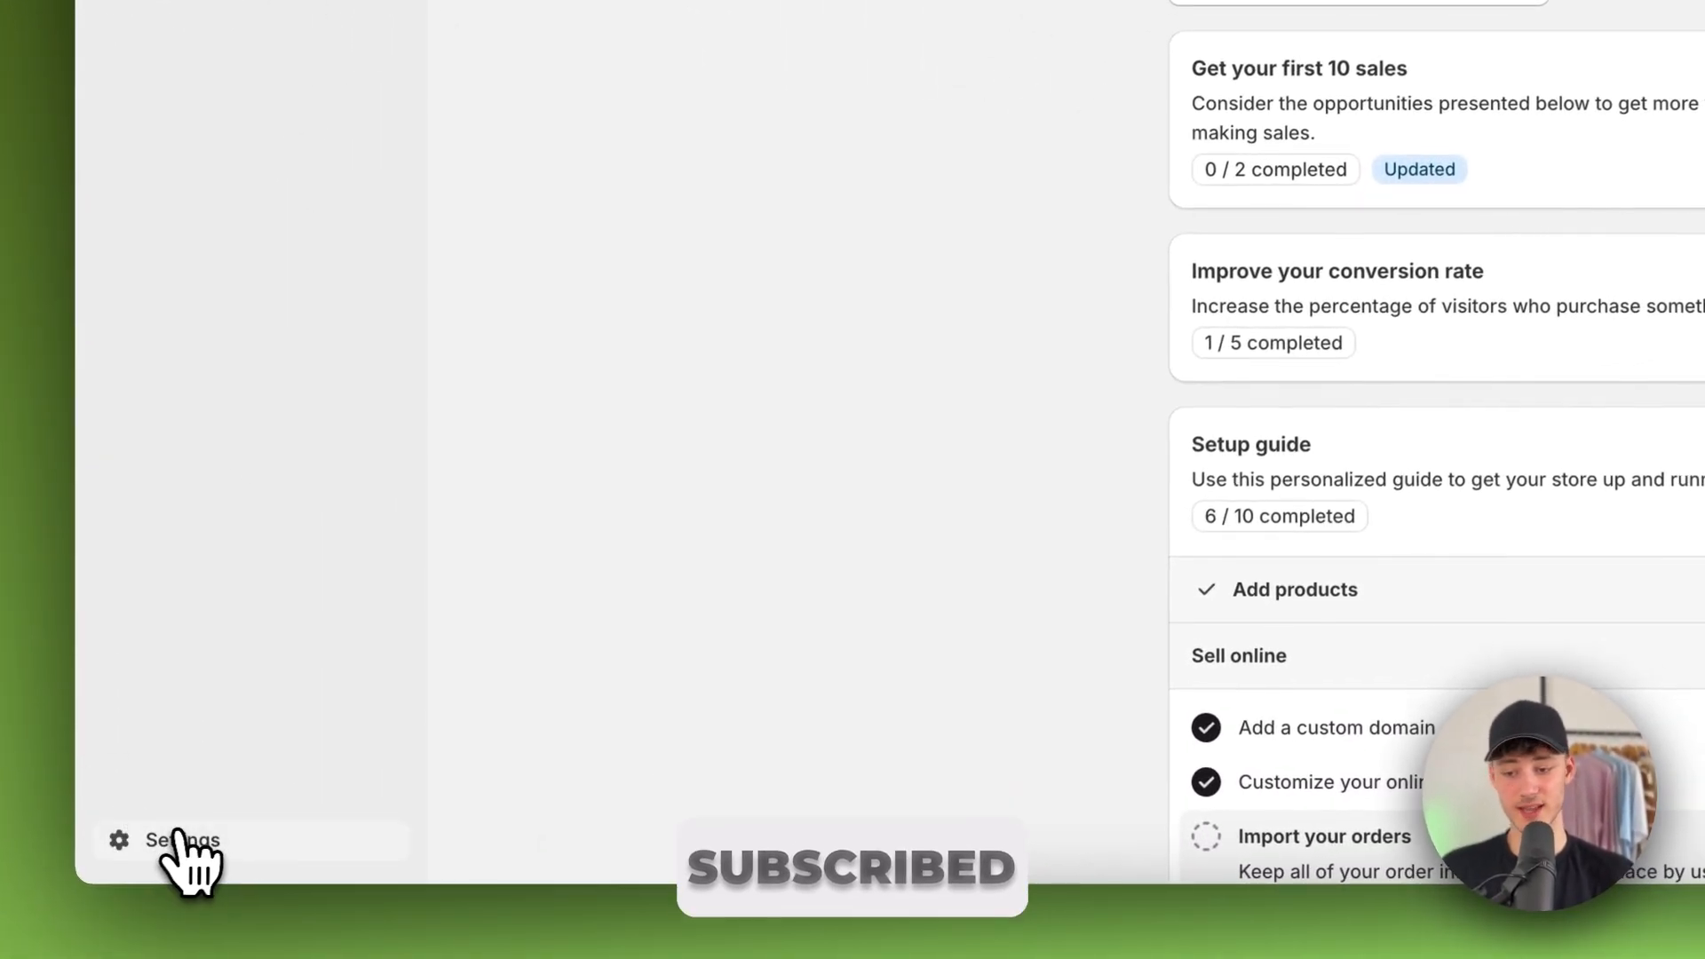
# Open Settings to reach the Store details page
pyautogui.click(181, 839)
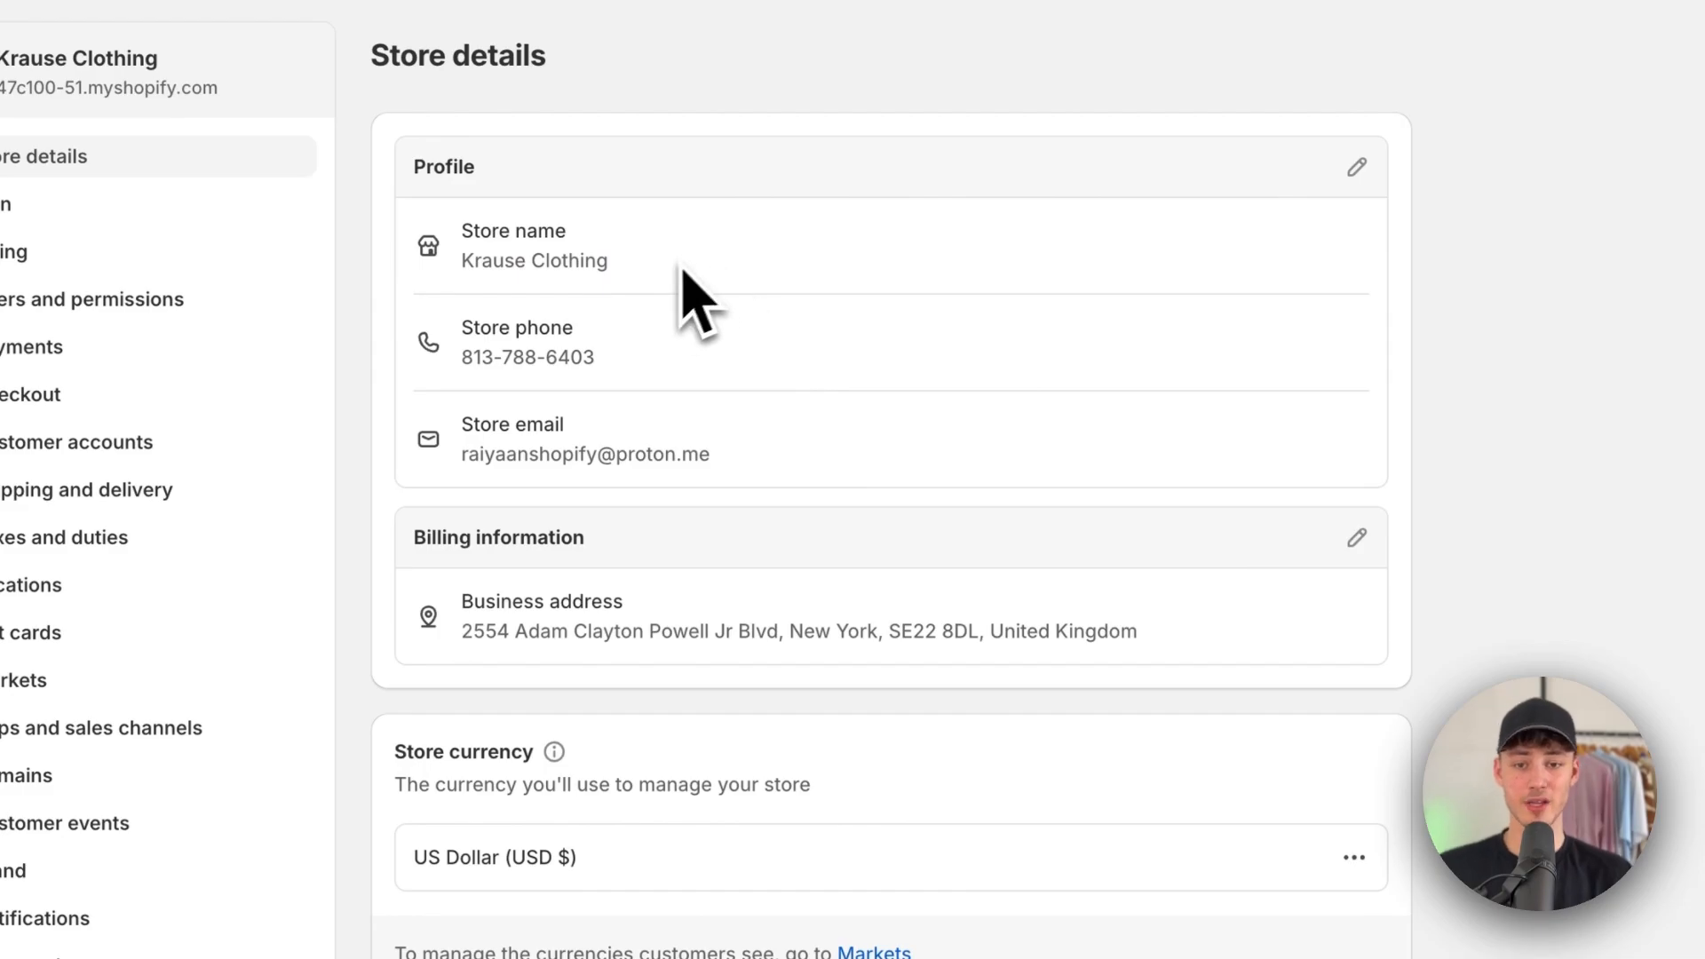
pyautogui.moveTo(563, 266)
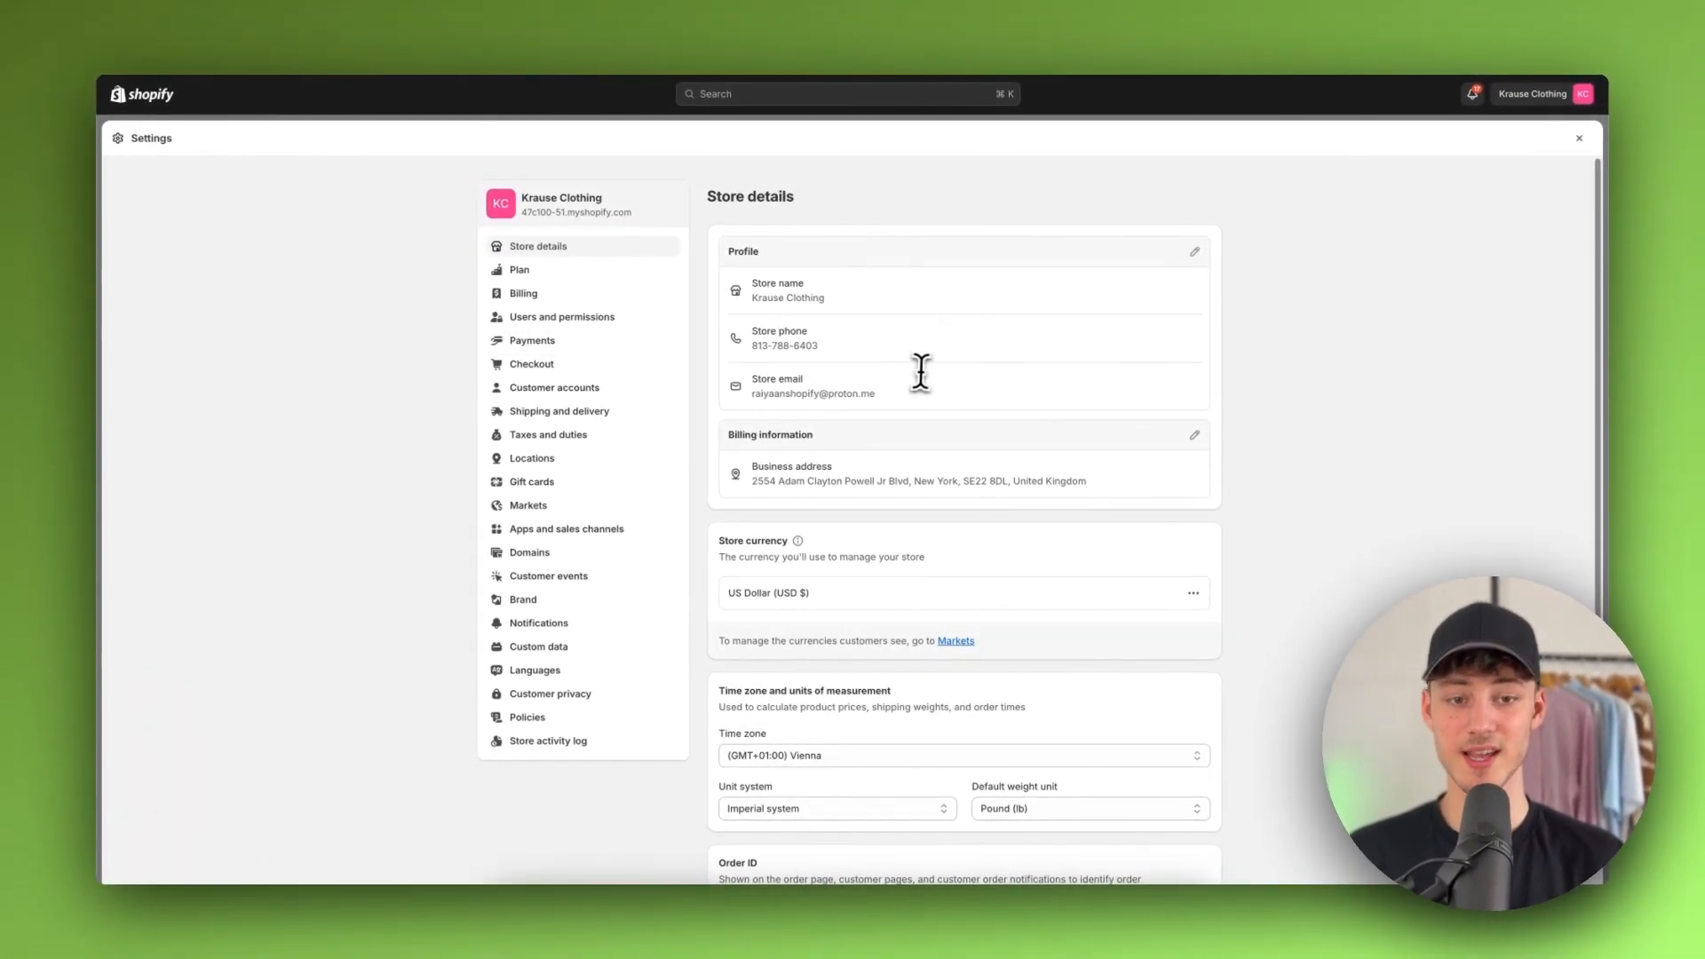
# Change the store name in the Profile to Krause Ecom and save
pyautogui.click(1194, 251)
pyautogui.write('Krause Ecom')
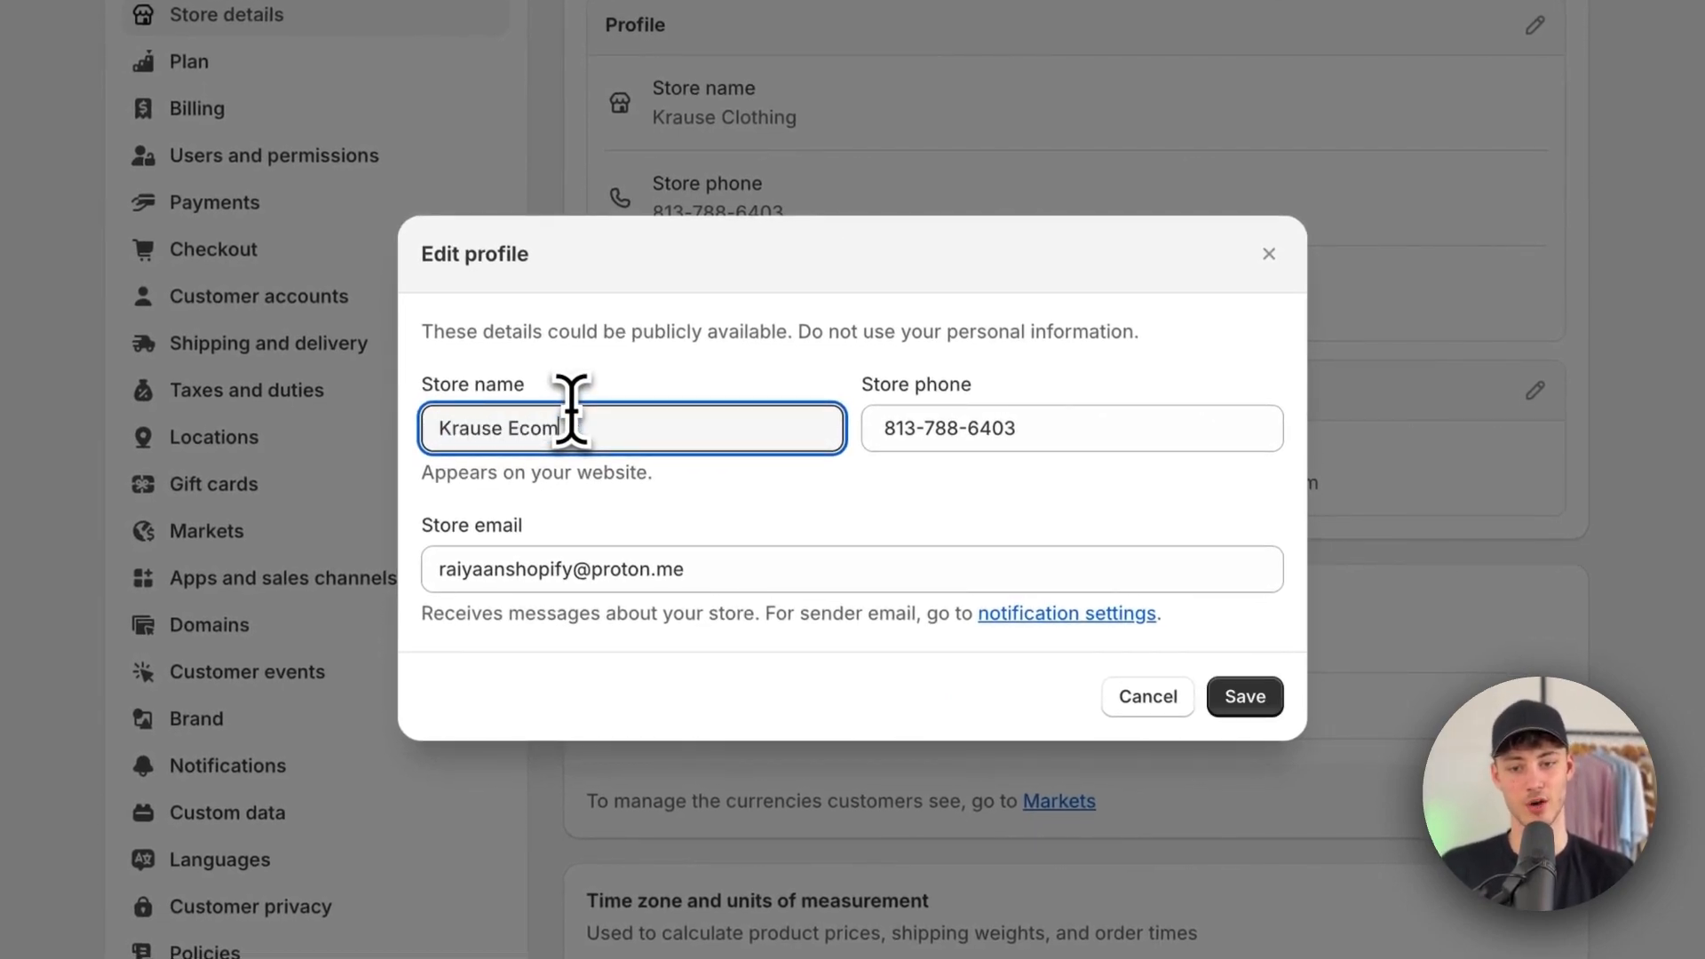
pyautogui.click(1243, 697)
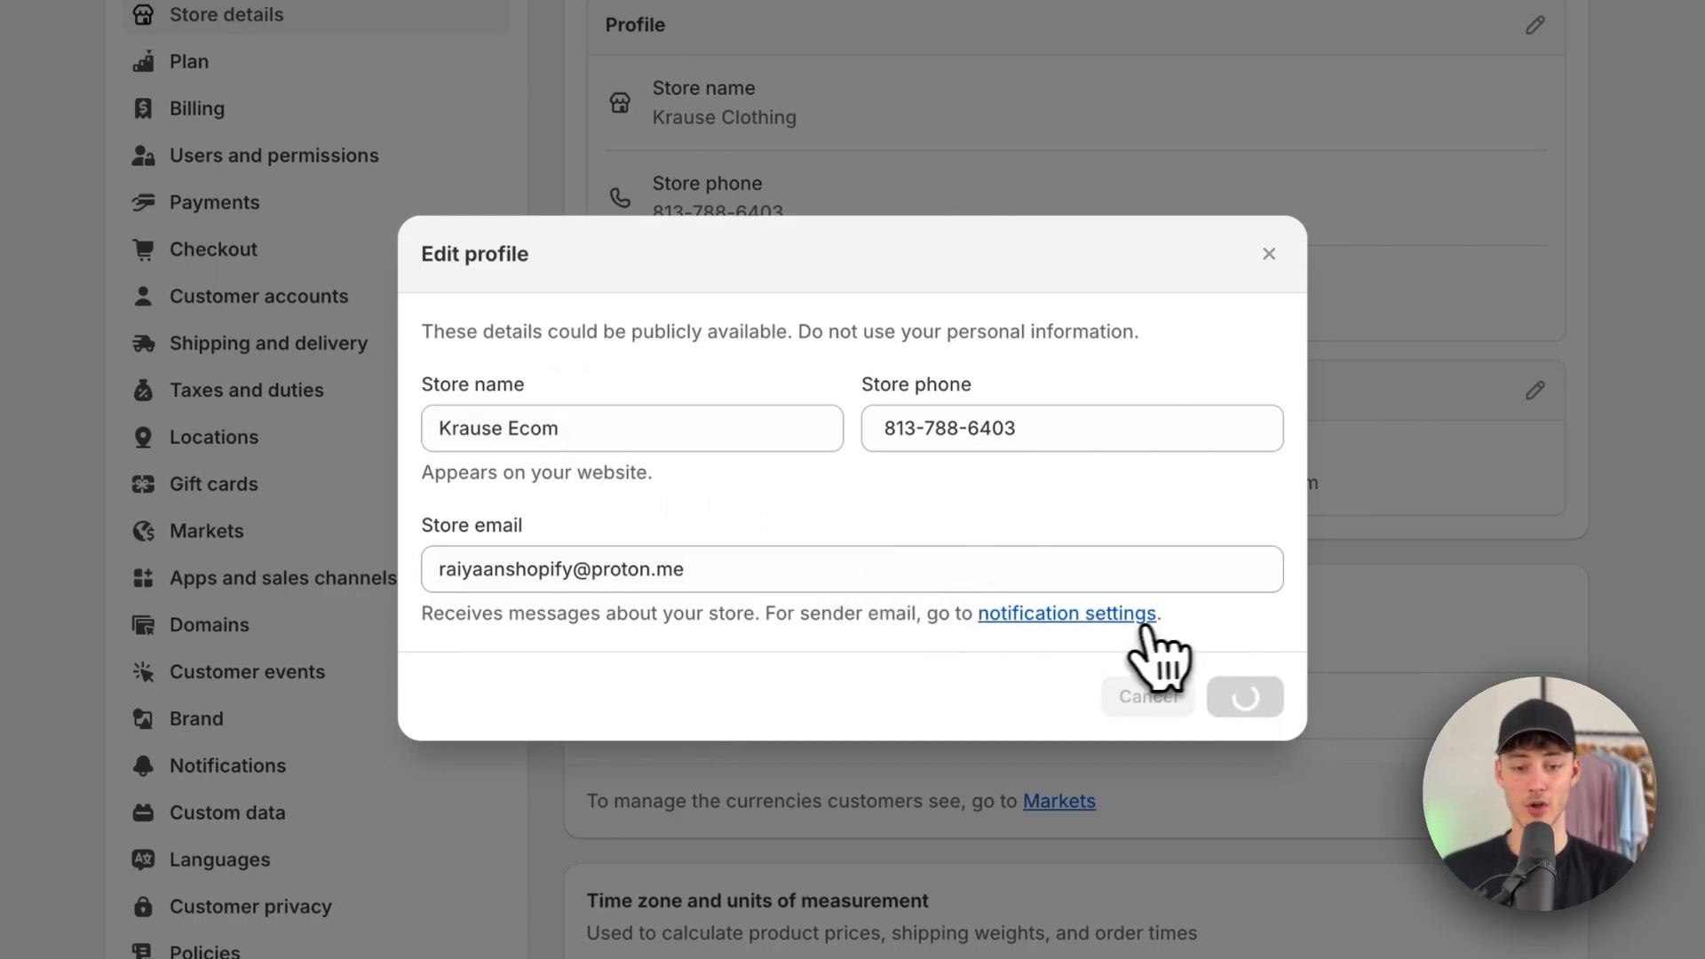
pyautogui.click(1244, 697)
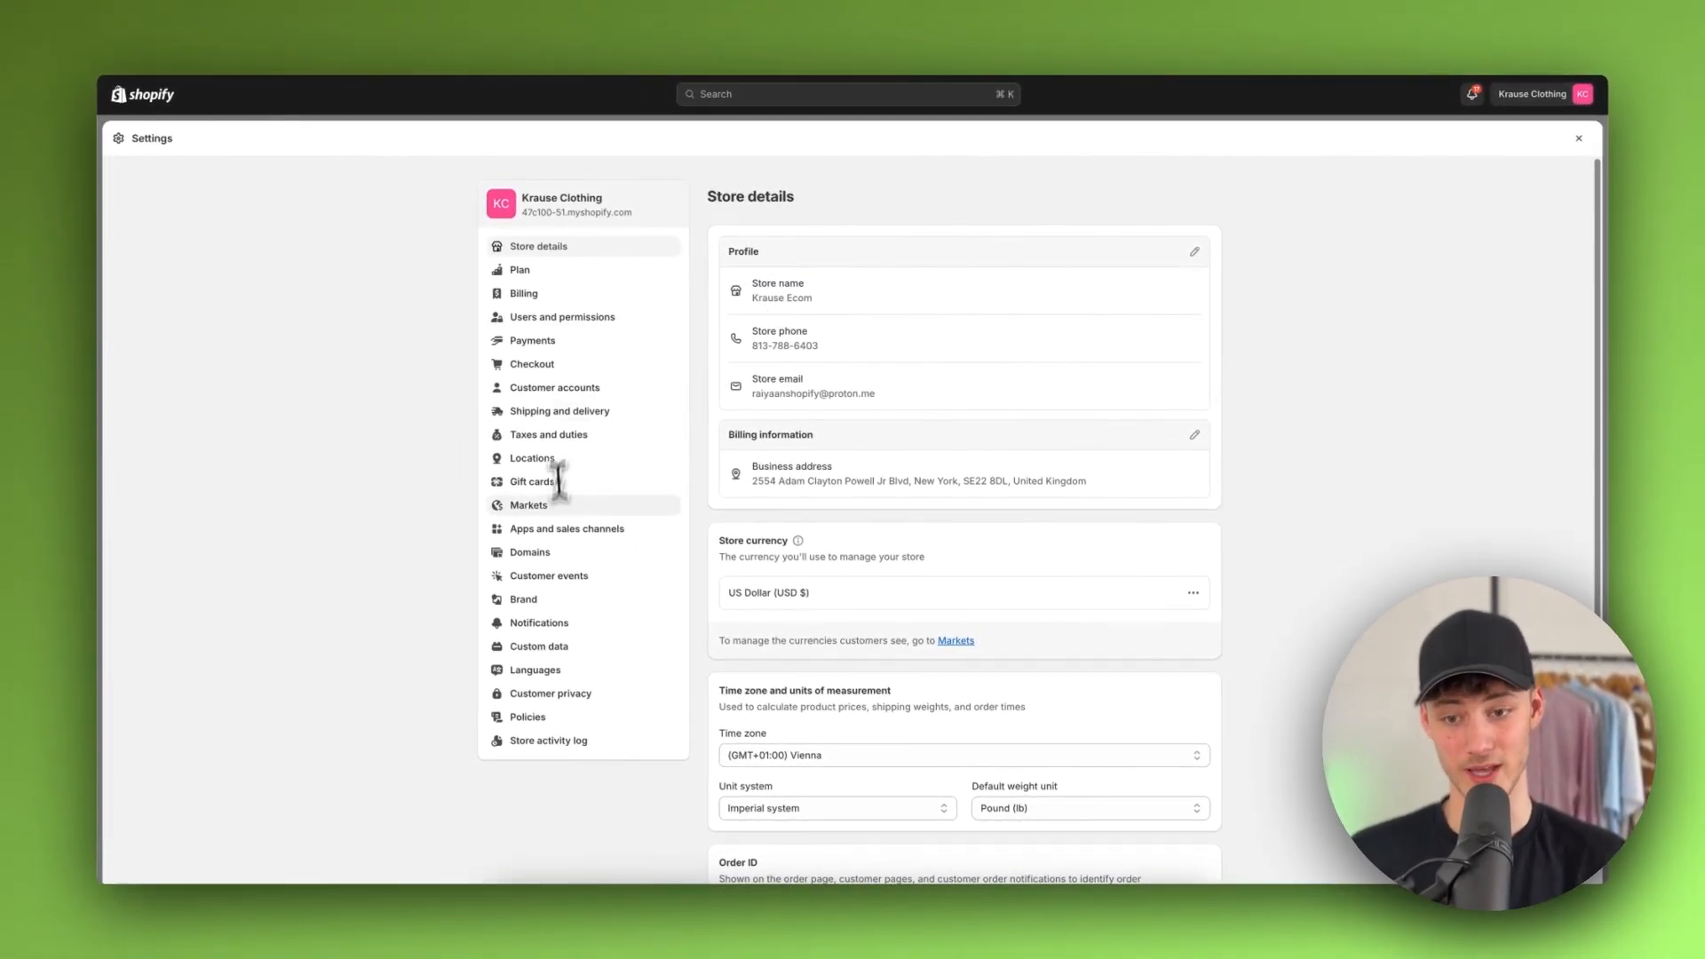
# Go to the Domains page in the settings sidebar
pyautogui.click(529, 551)
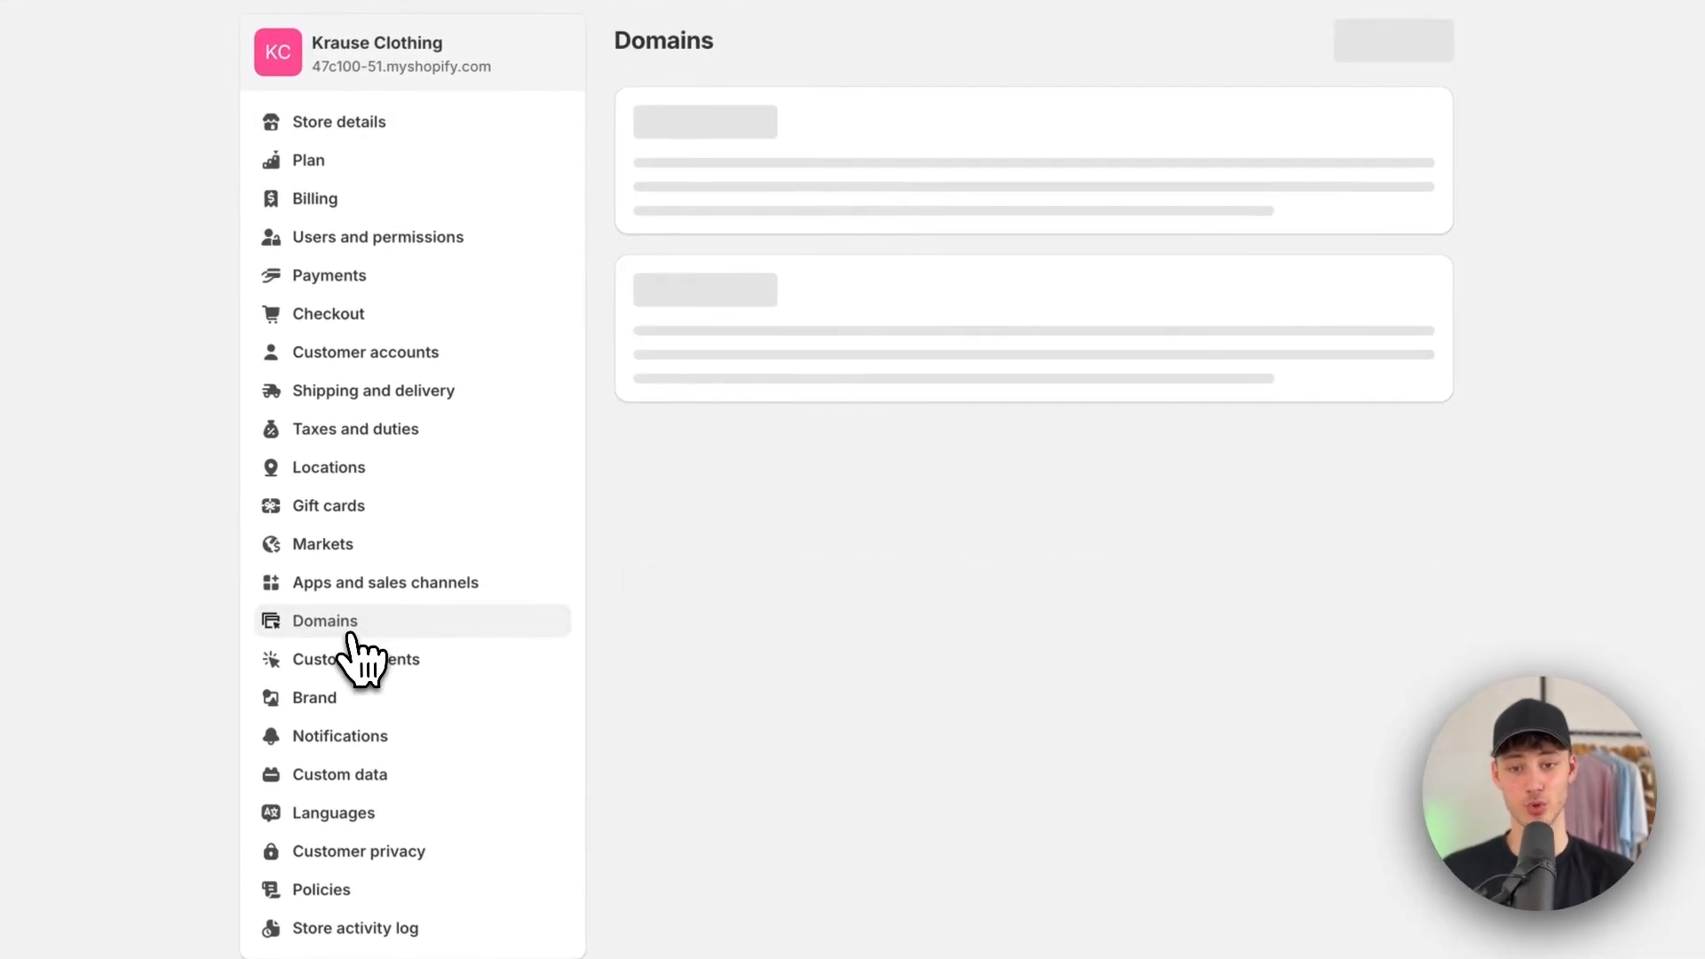
pyautogui.click(324, 619)
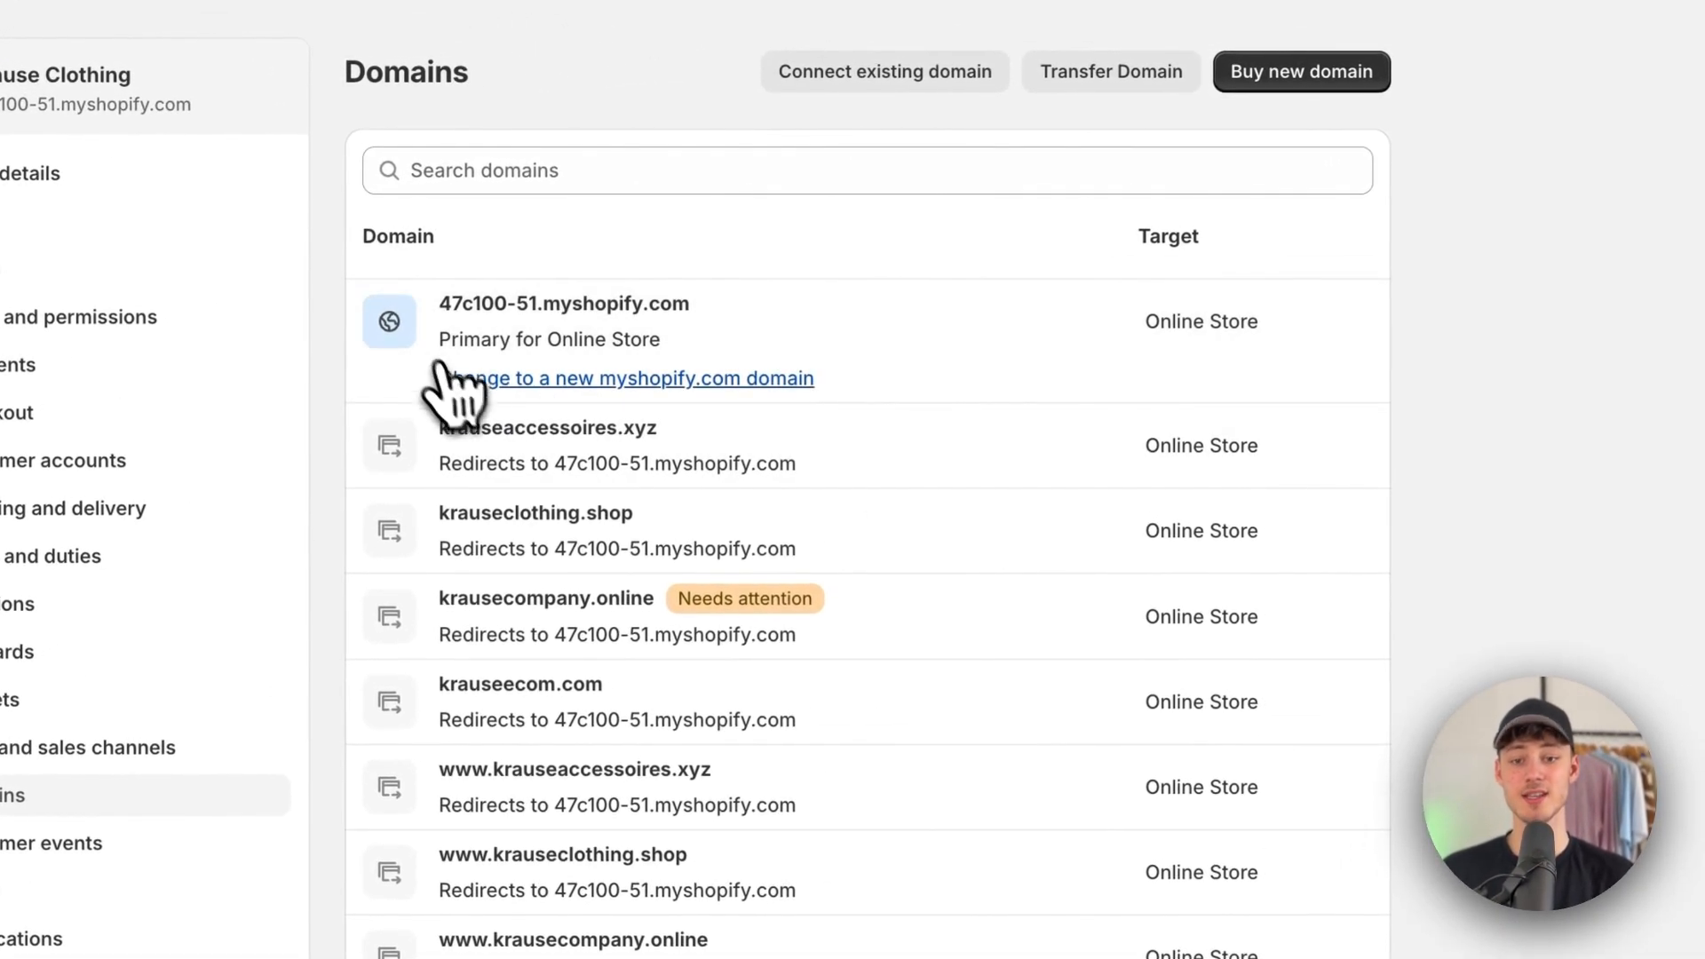
pyautogui.moveTo(609, 435)
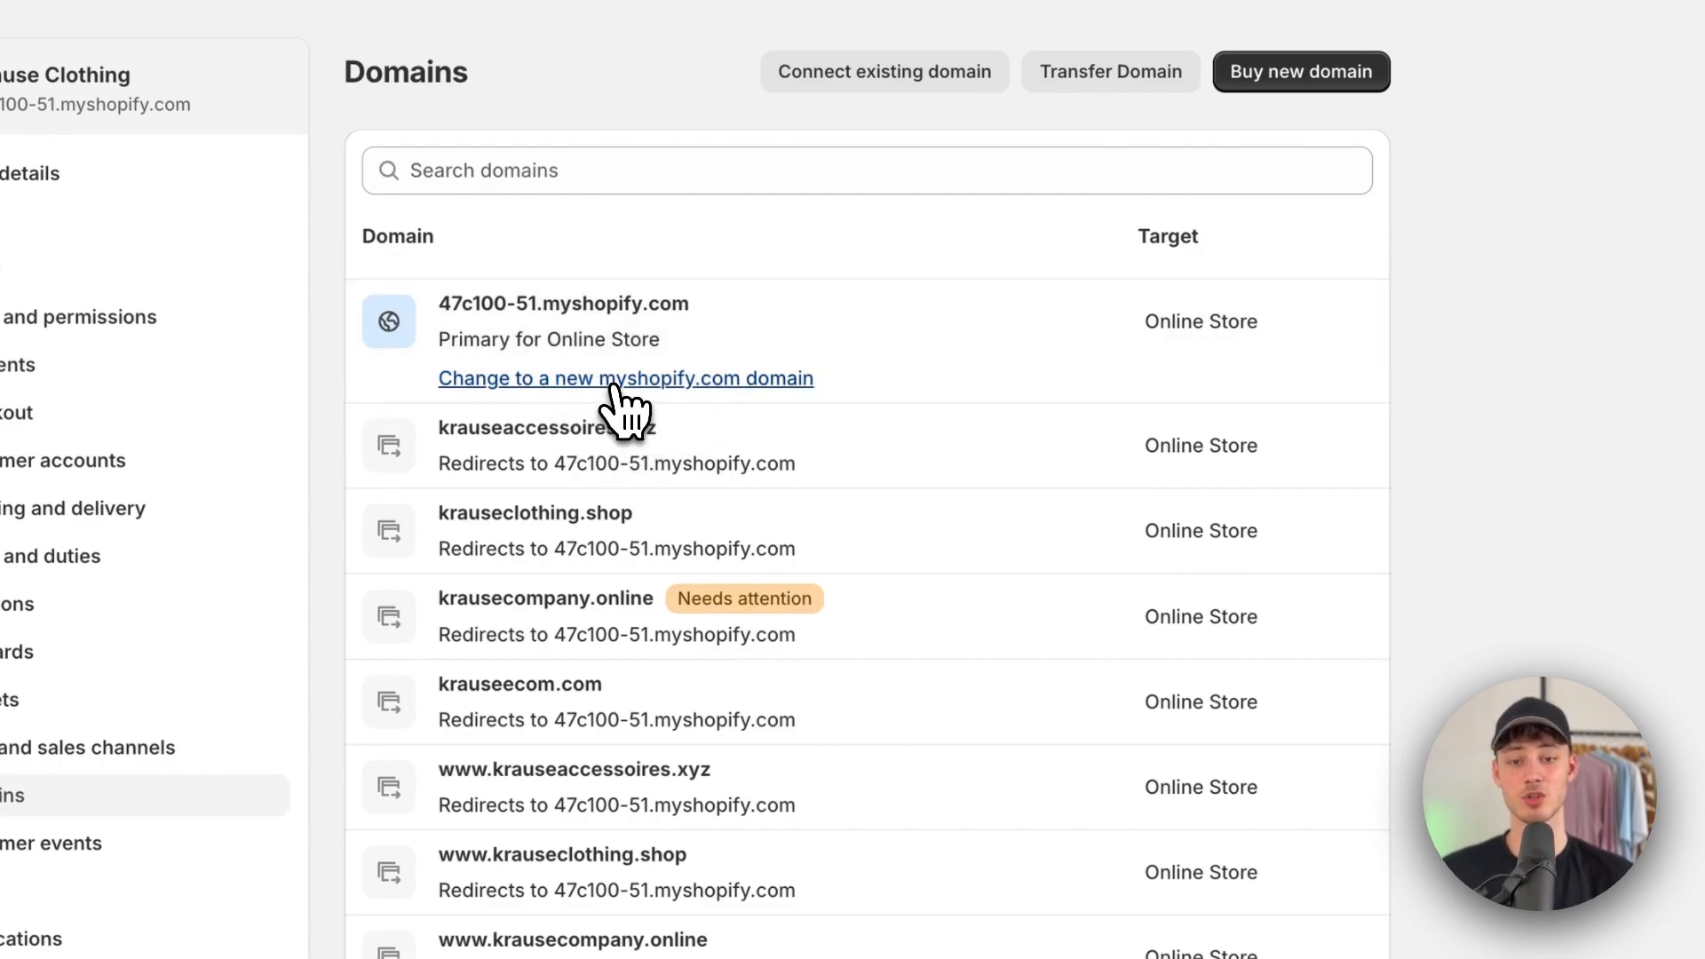
# Change the myshopify.com domain to krauseecom.myshopify.com
pyautogui.click(625, 378)
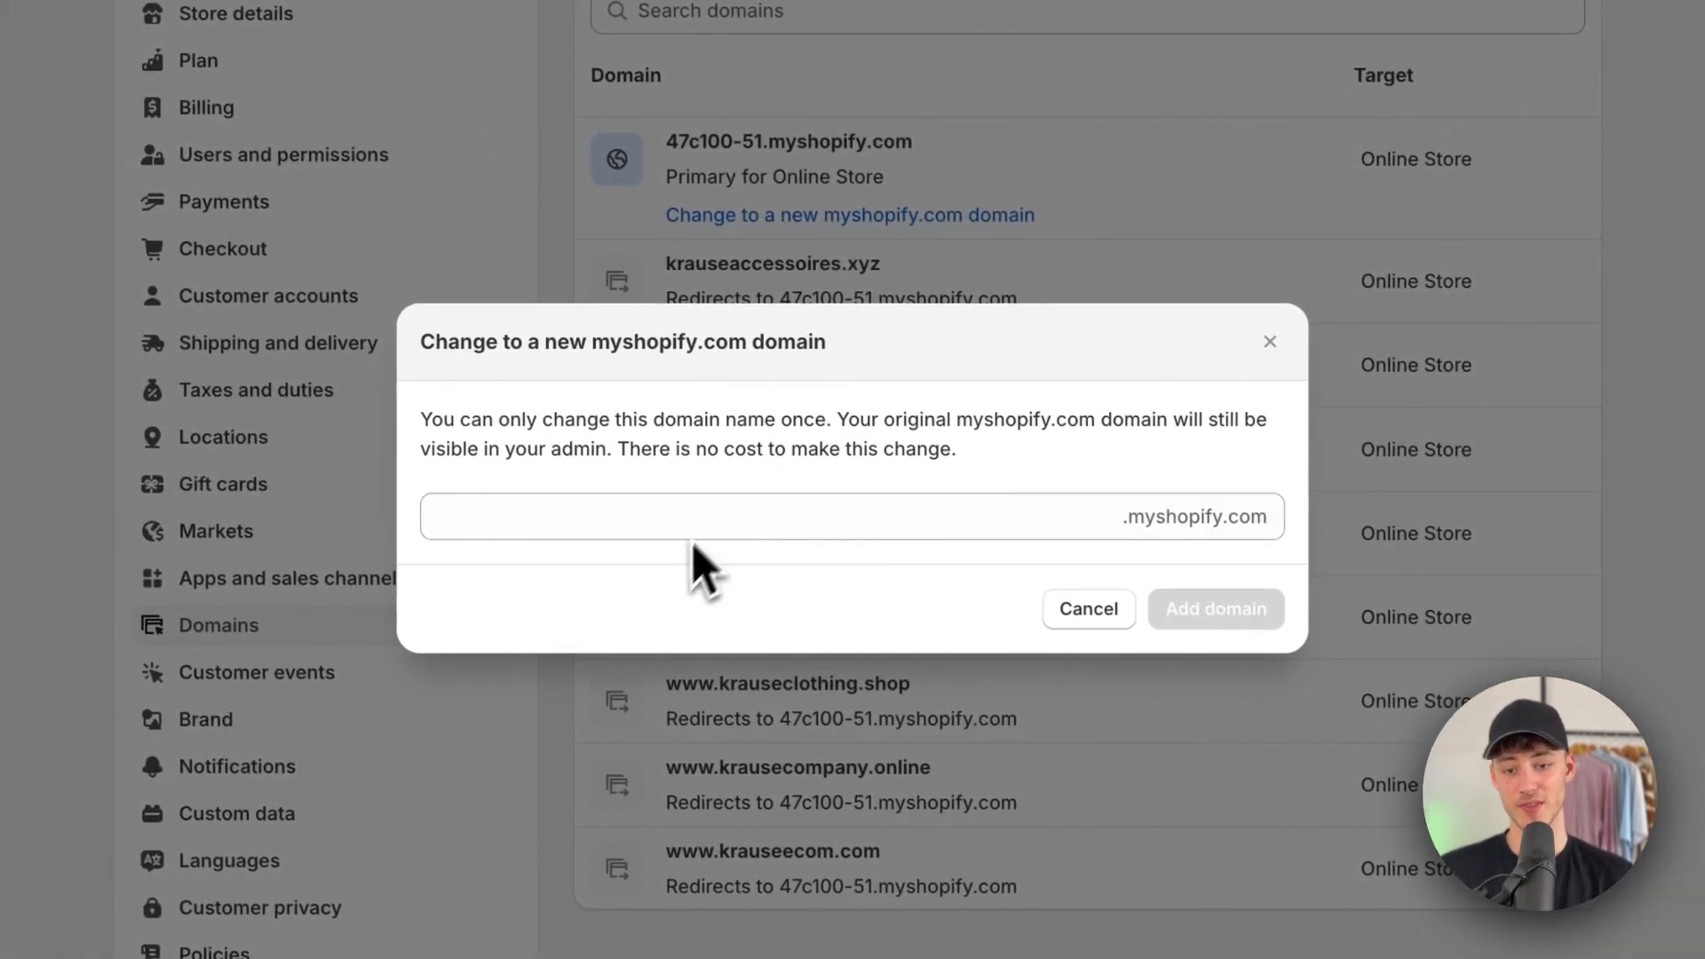
pyautogui.write('krause')
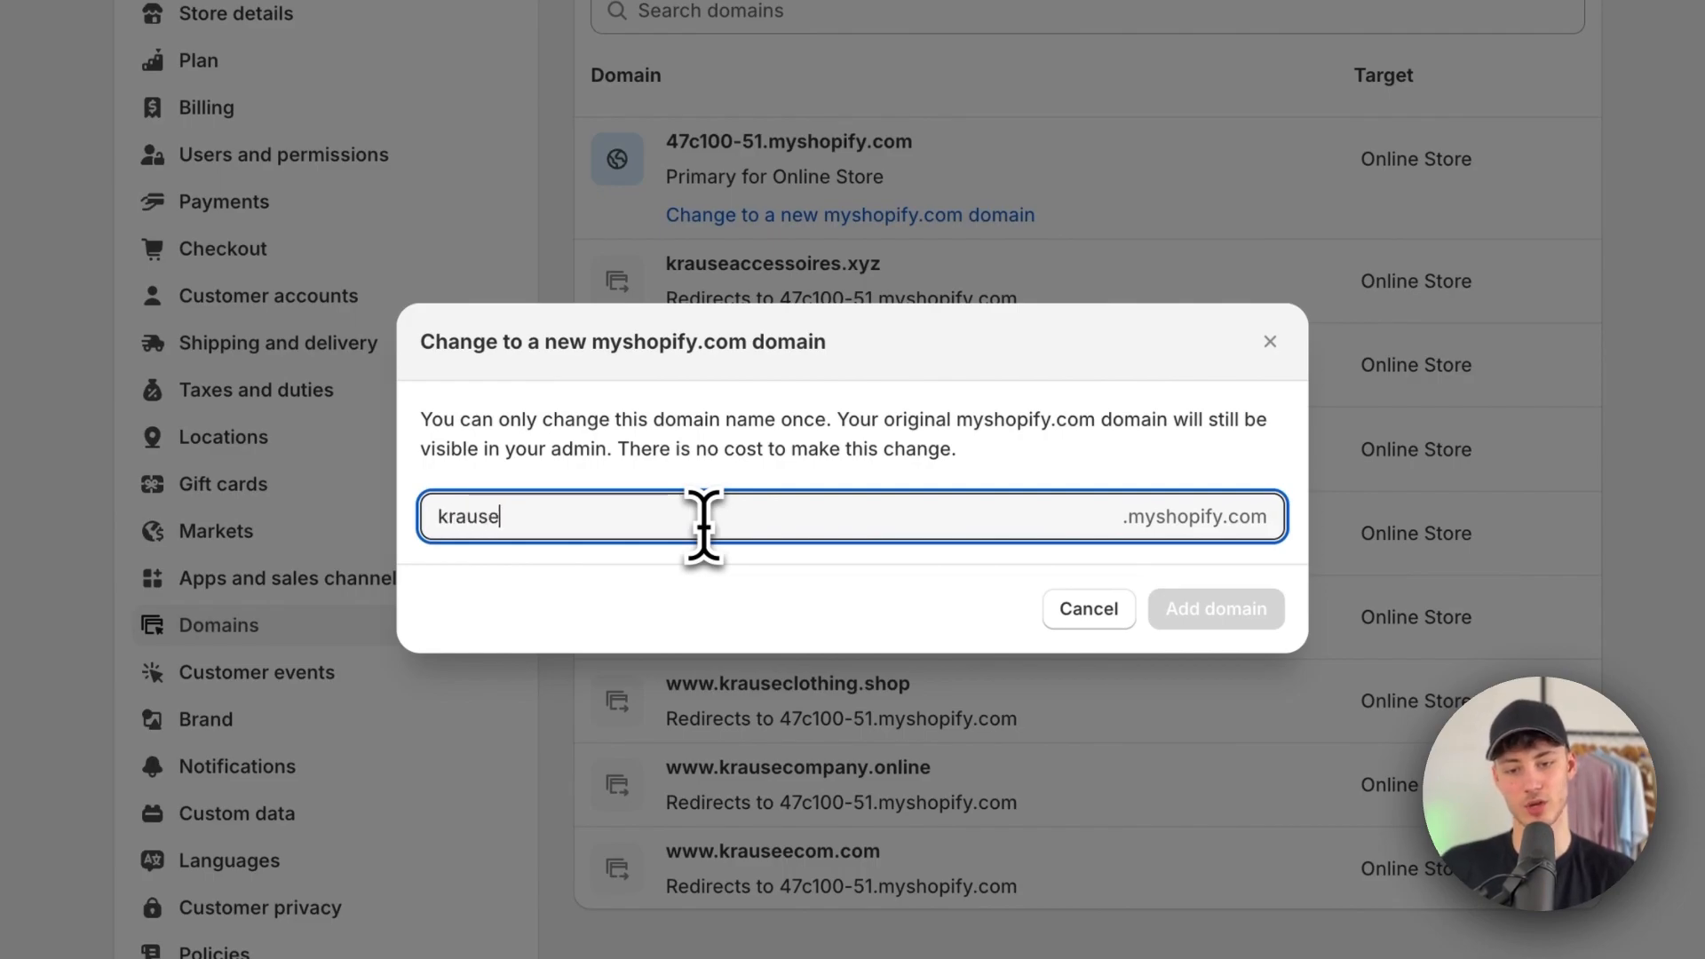
pyautogui.write('ecom')
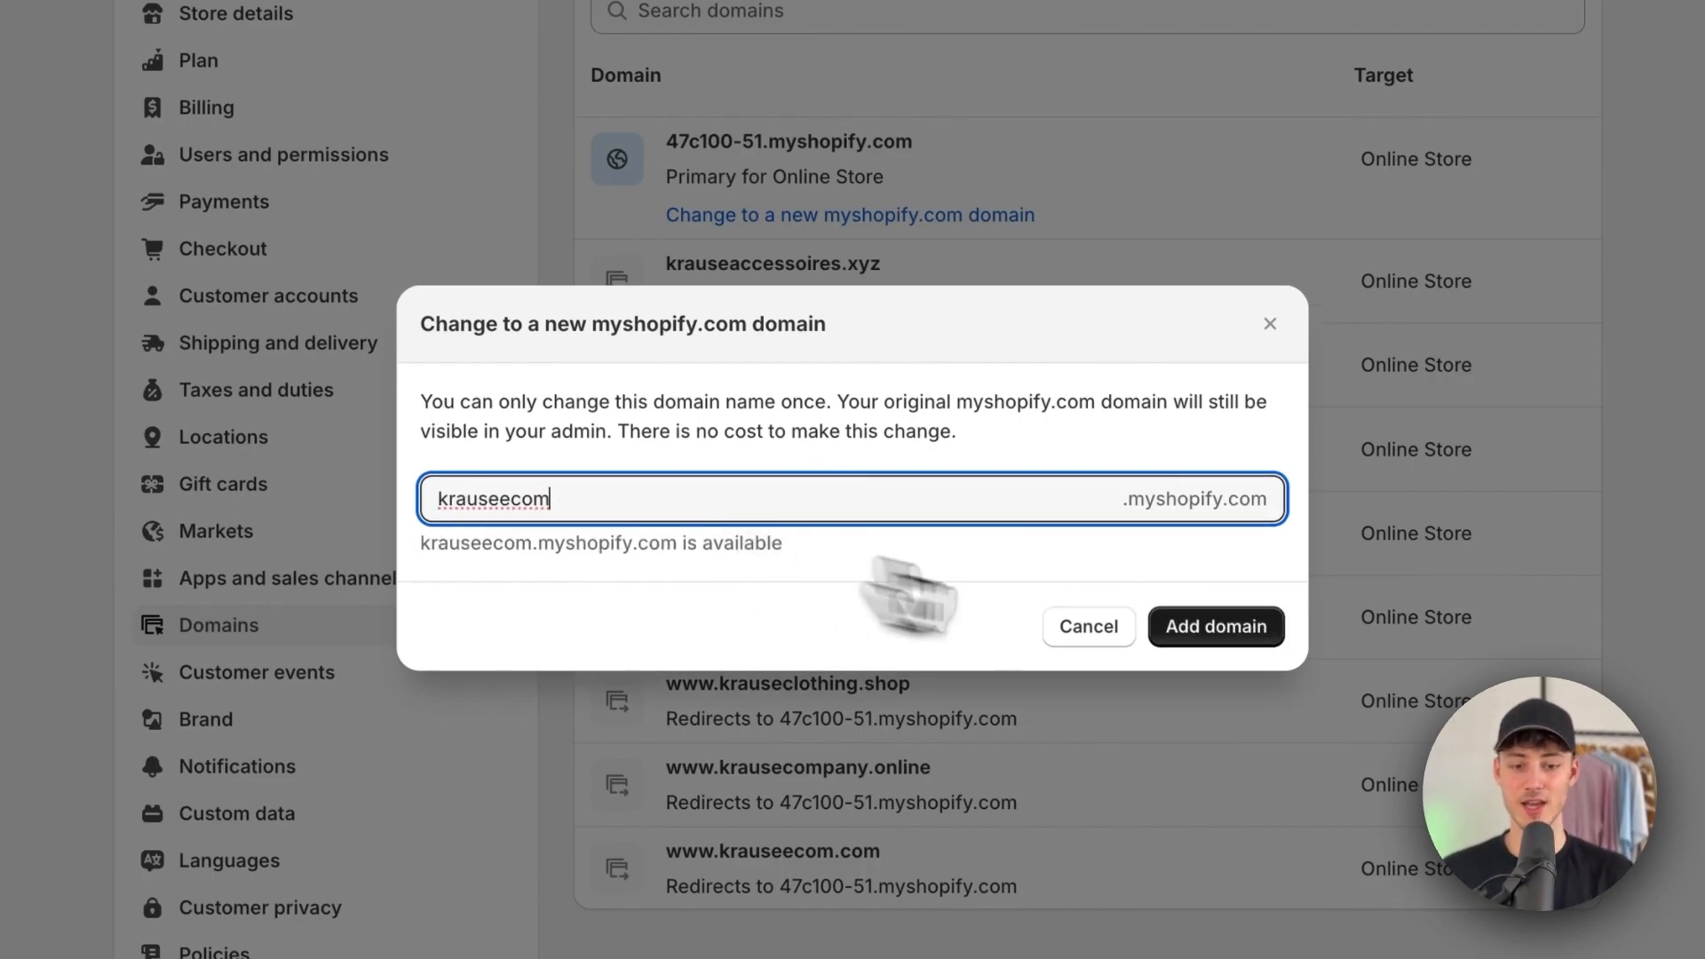
pyautogui.click(1215, 626)
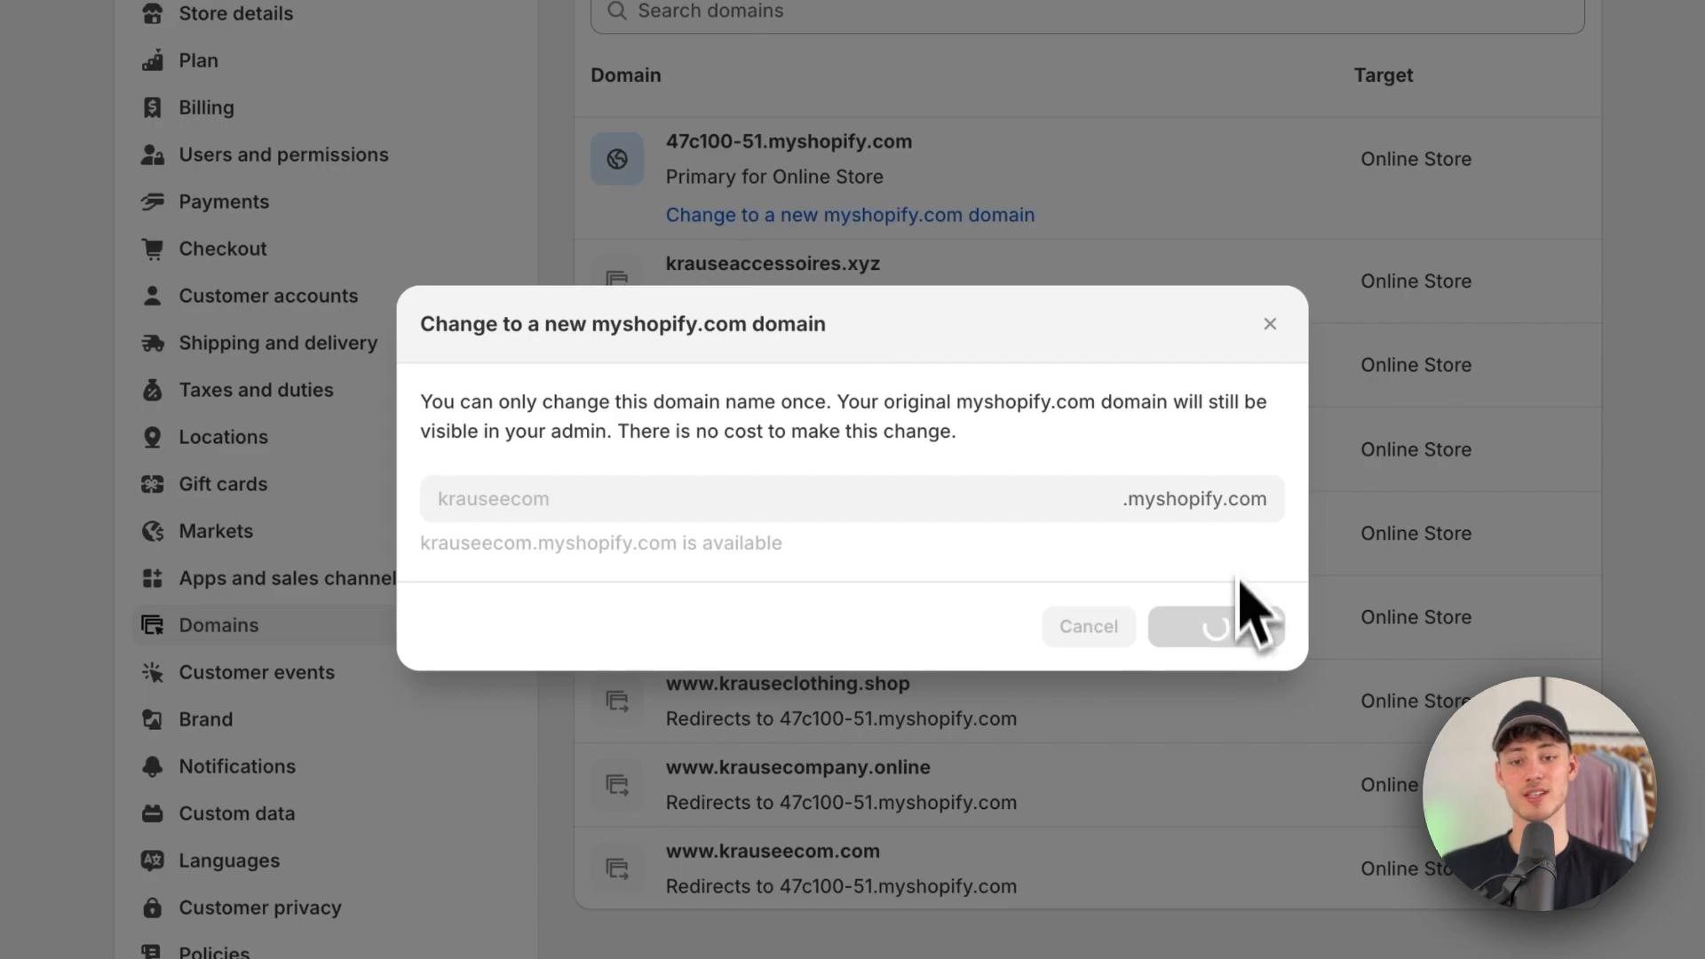
pyautogui.click(1217, 626)
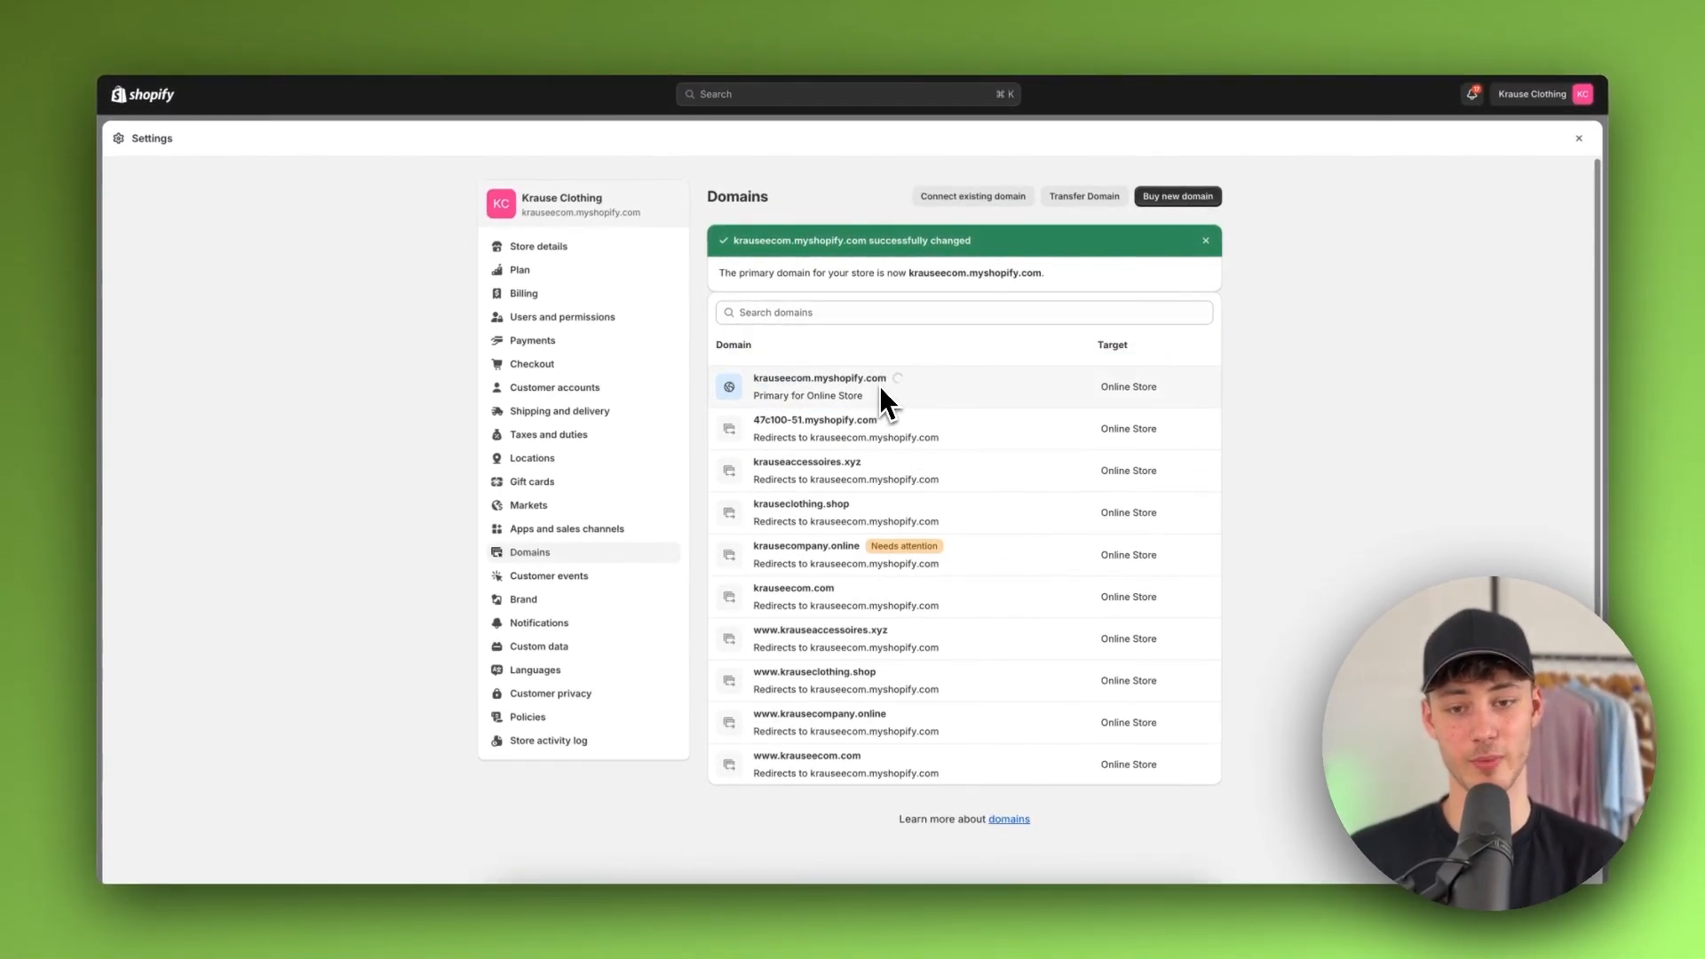
pyautogui.moveTo(949, 416)
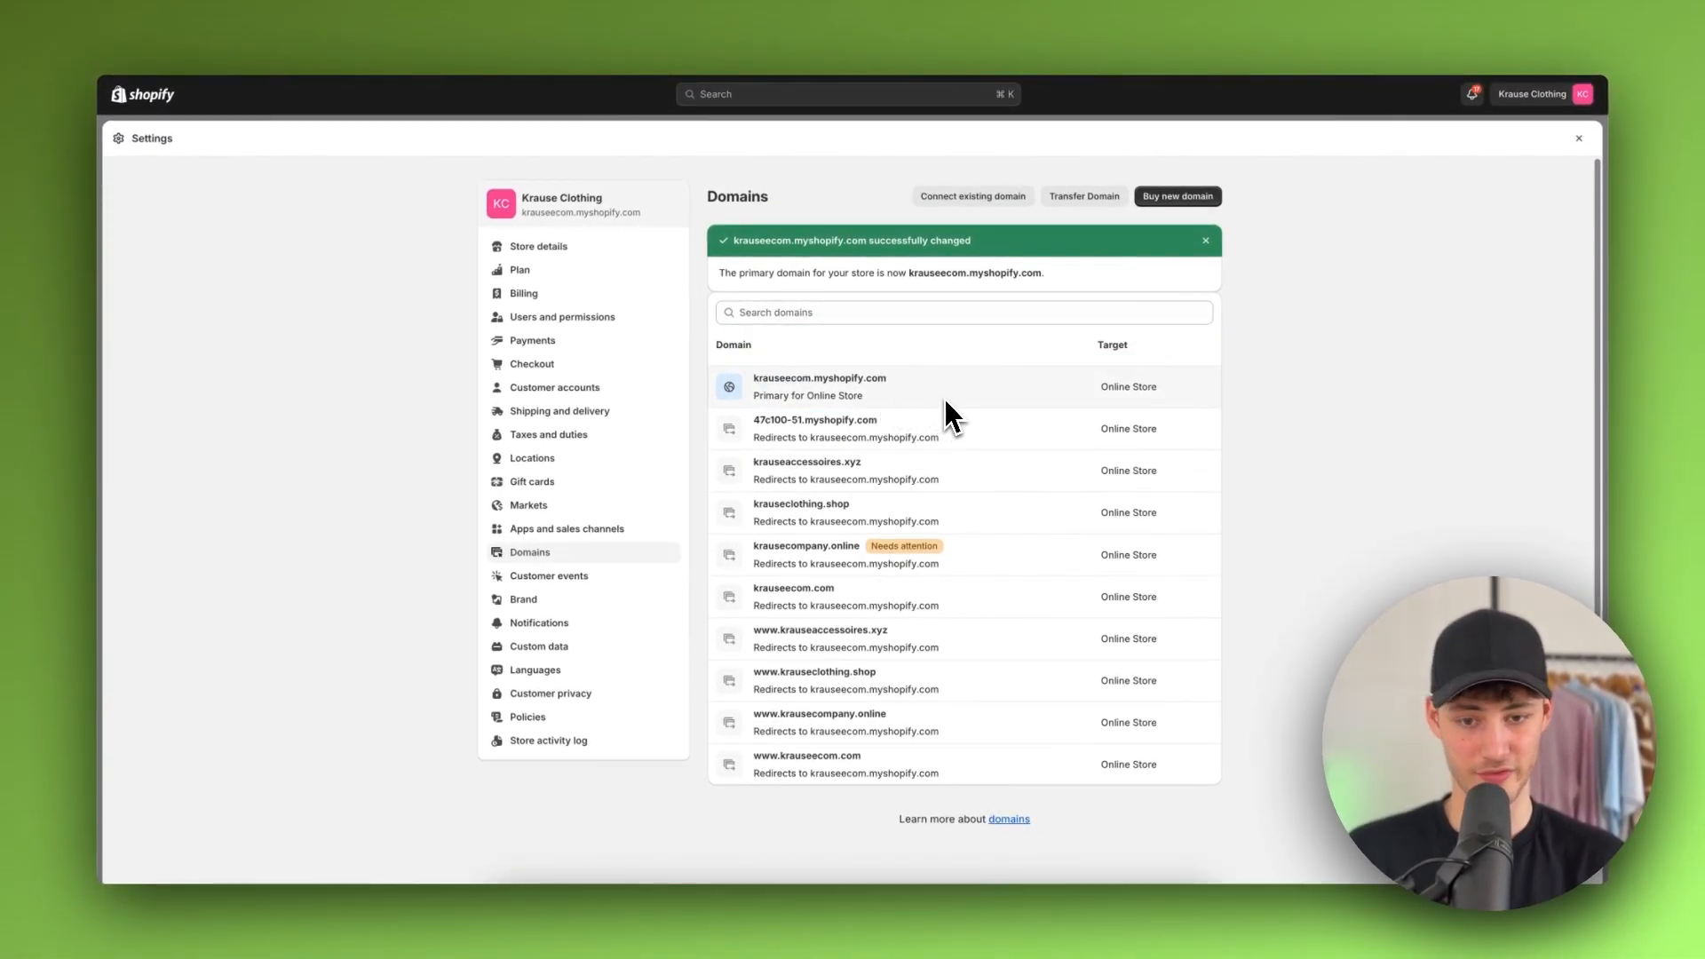
# Set krauseecom.com's domain type to Primary domain, then return to the domains list
pyautogui.scroll(3)
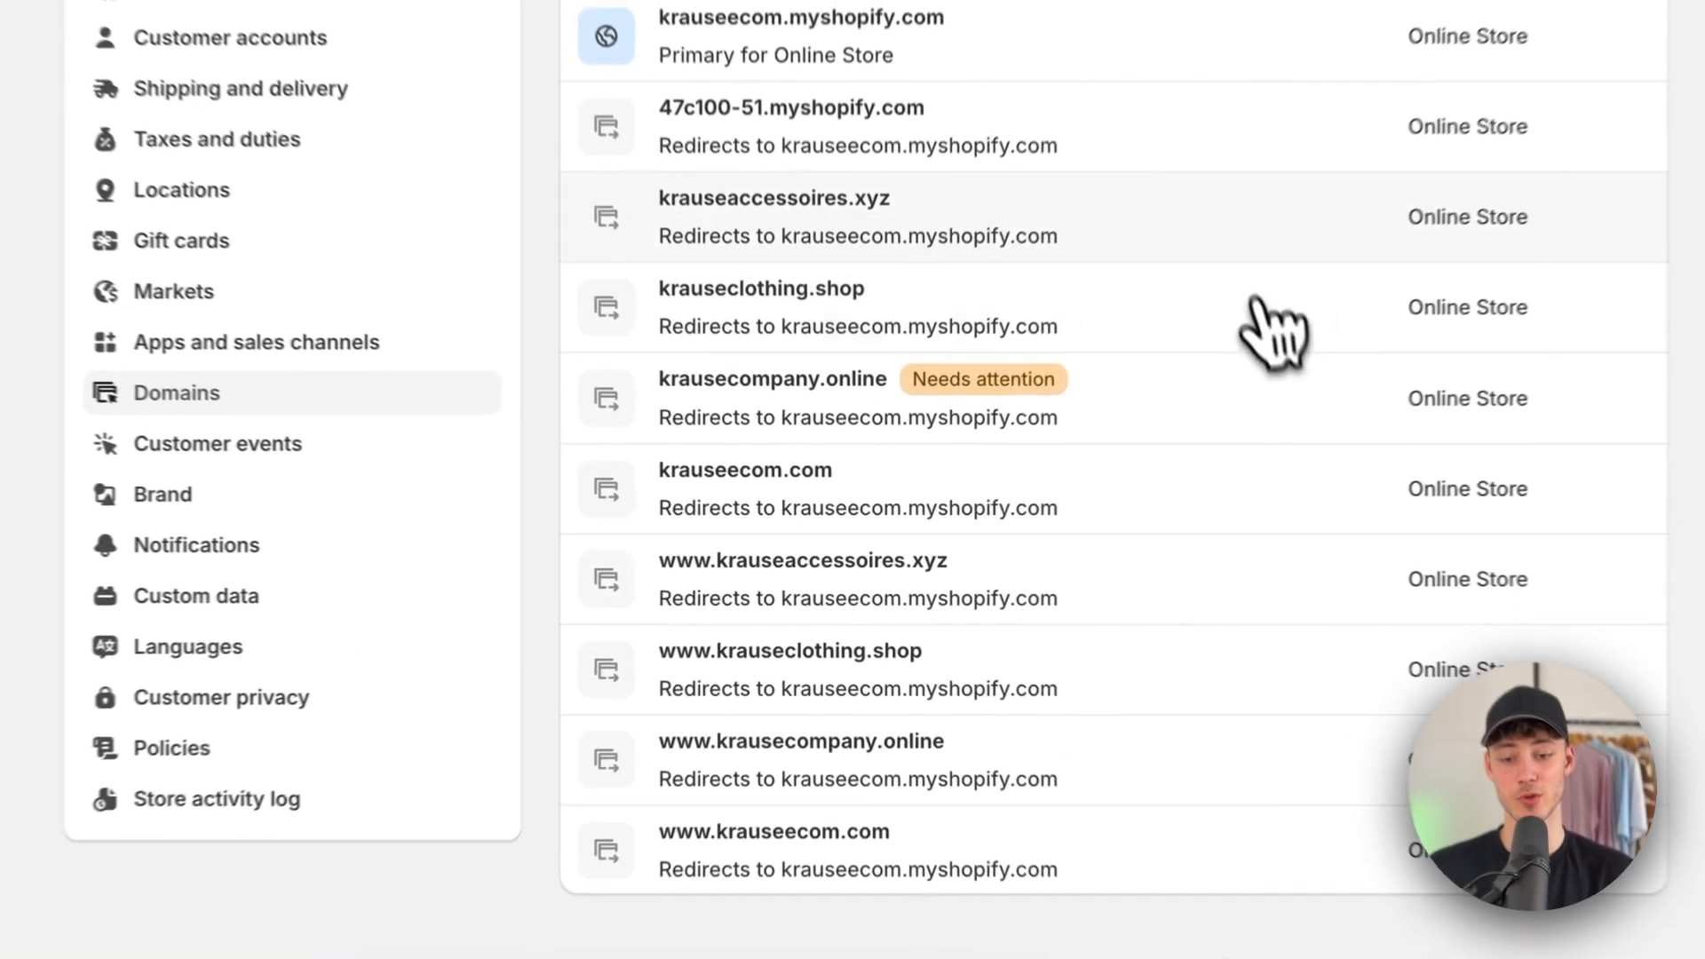
pyautogui.click(744, 488)
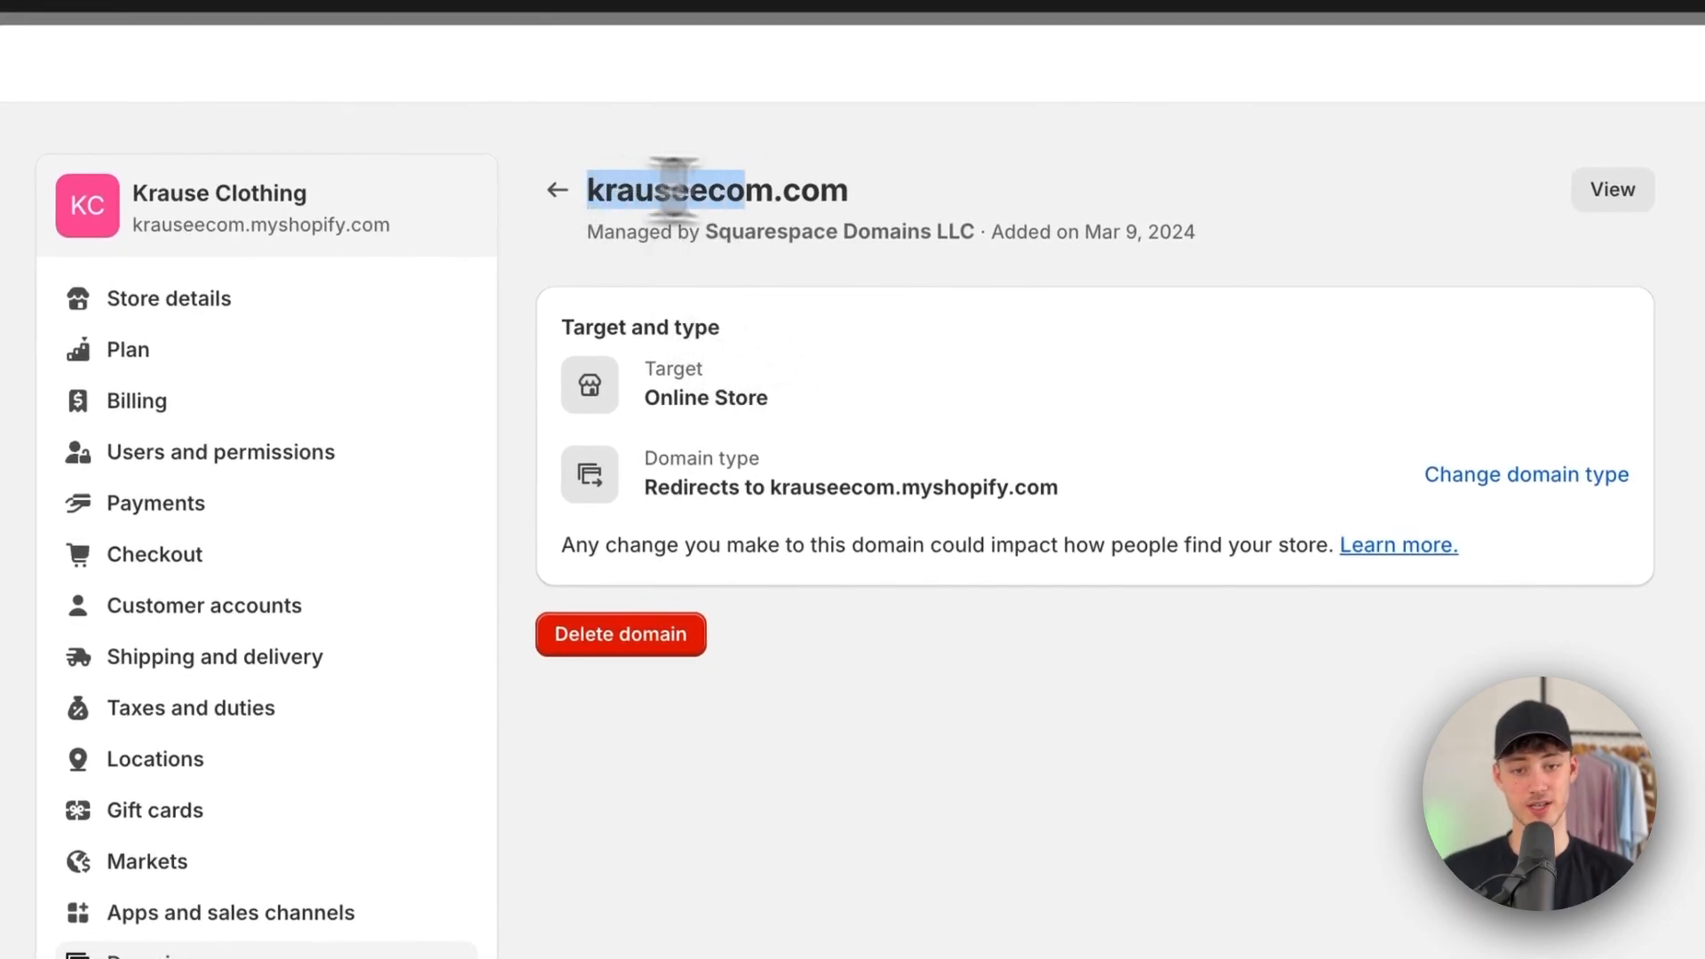
pyautogui.click(1525, 474)
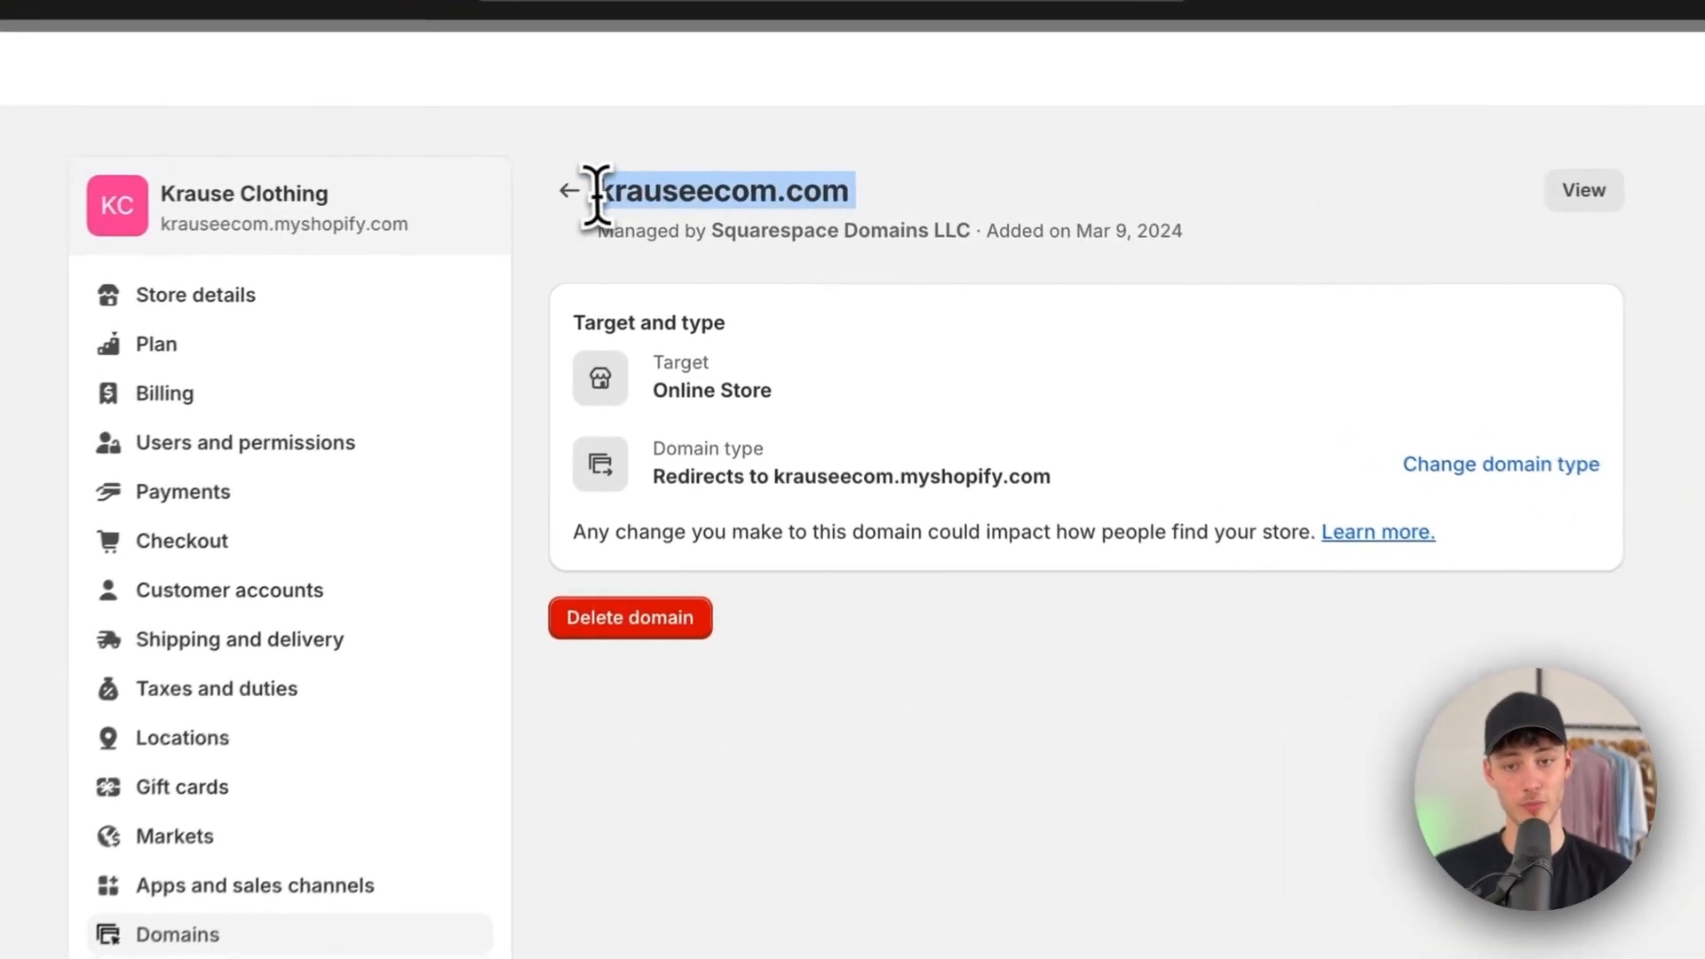
pyautogui.click(1500, 464)
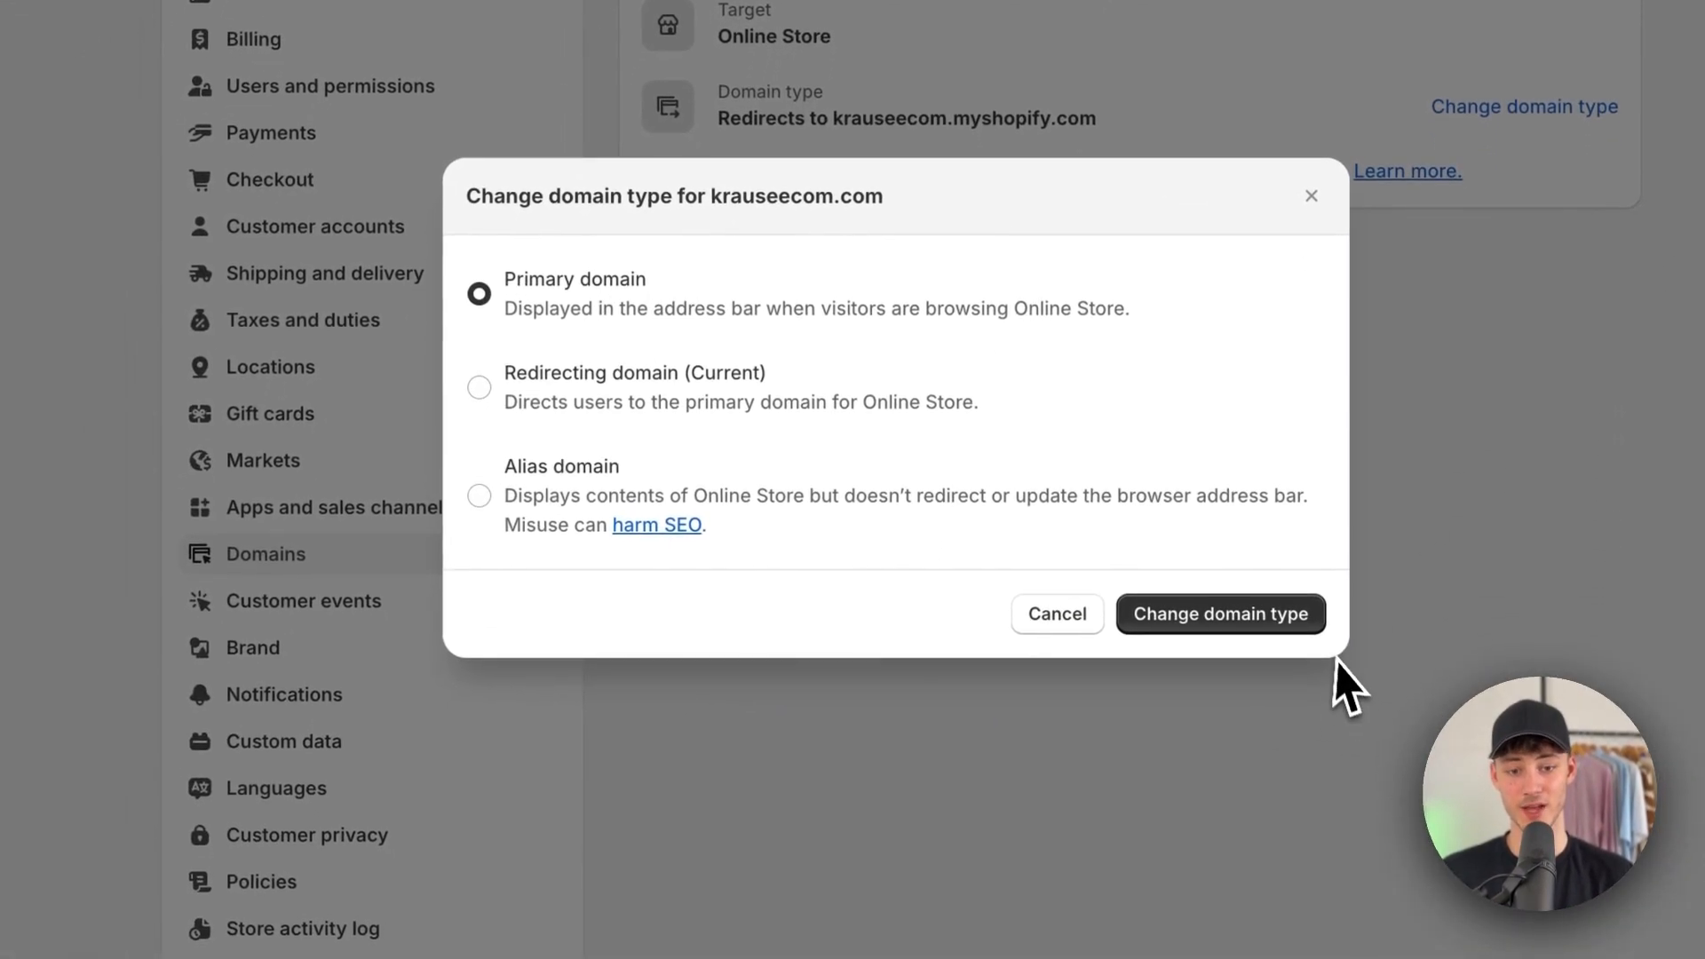
pyautogui.click(1219, 614)
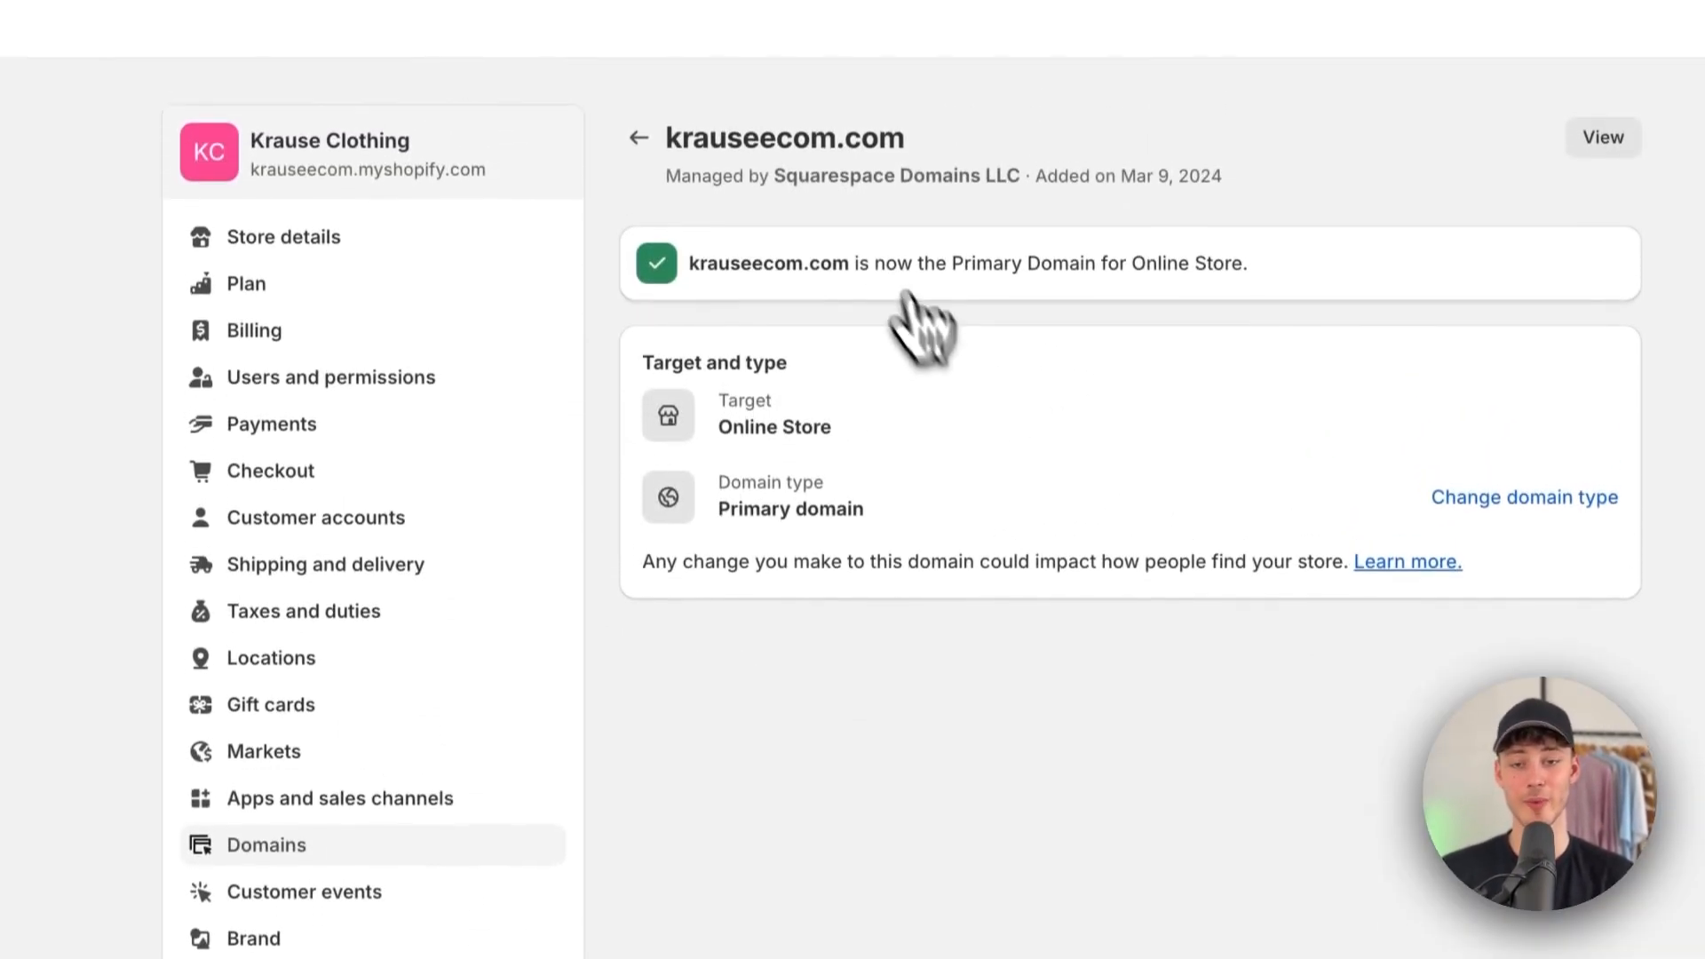
pyautogui.click(638, 137)
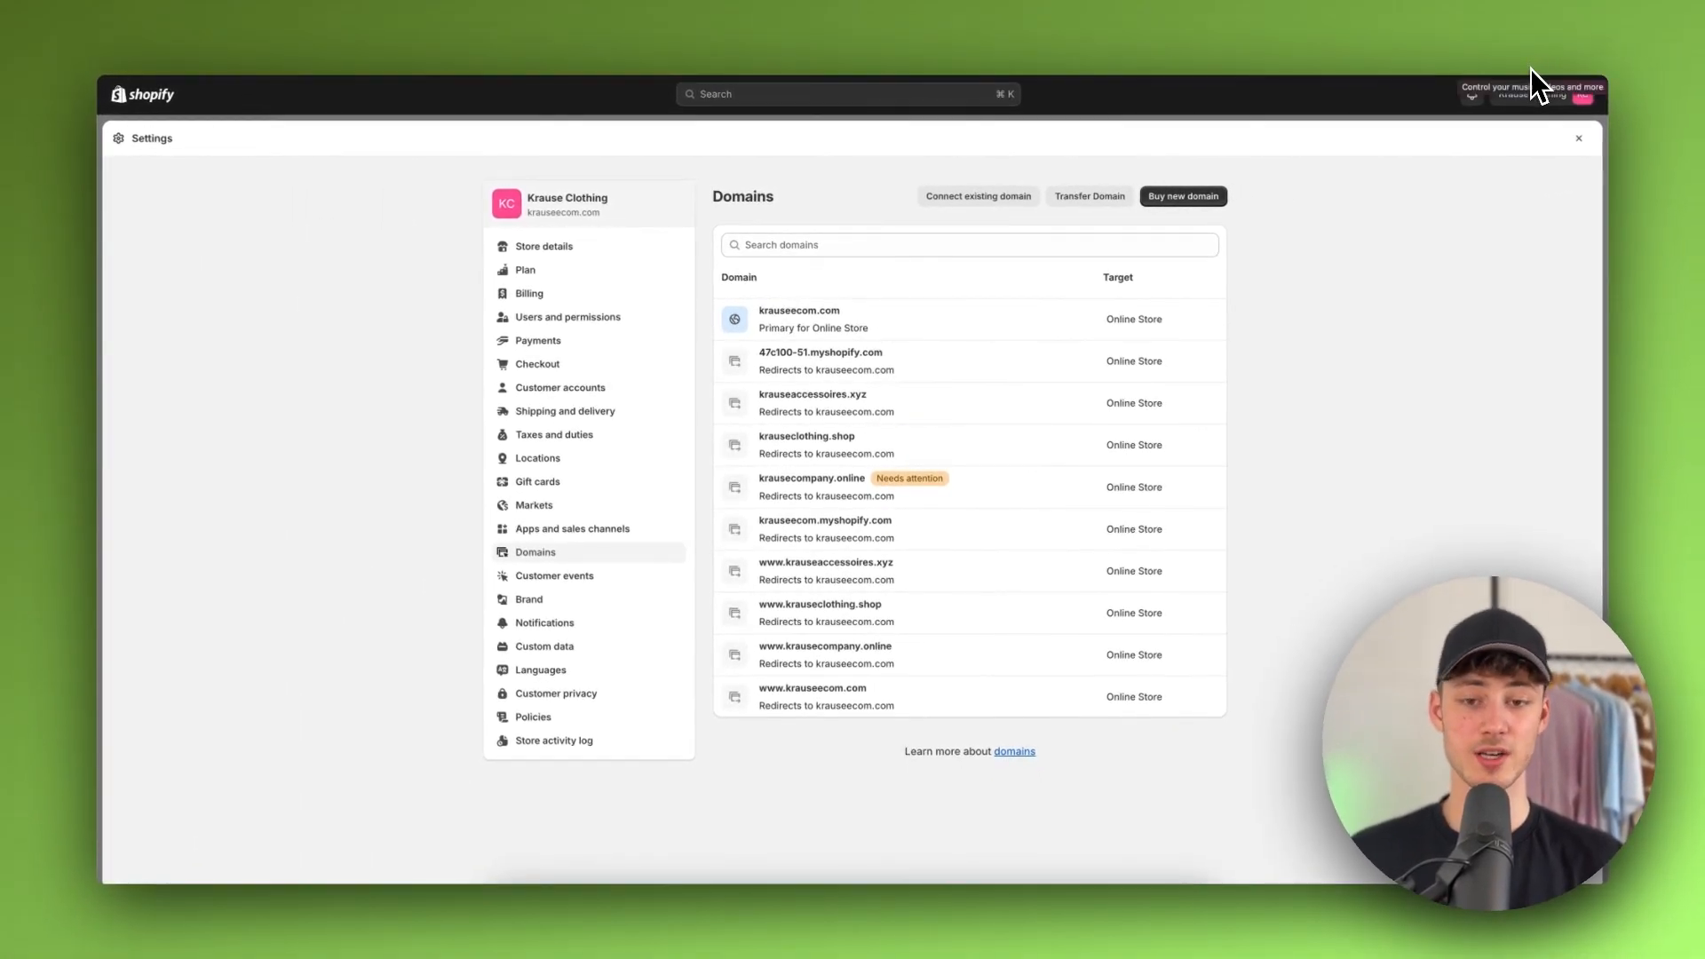
pyautogui.moveTo(1483, 199)
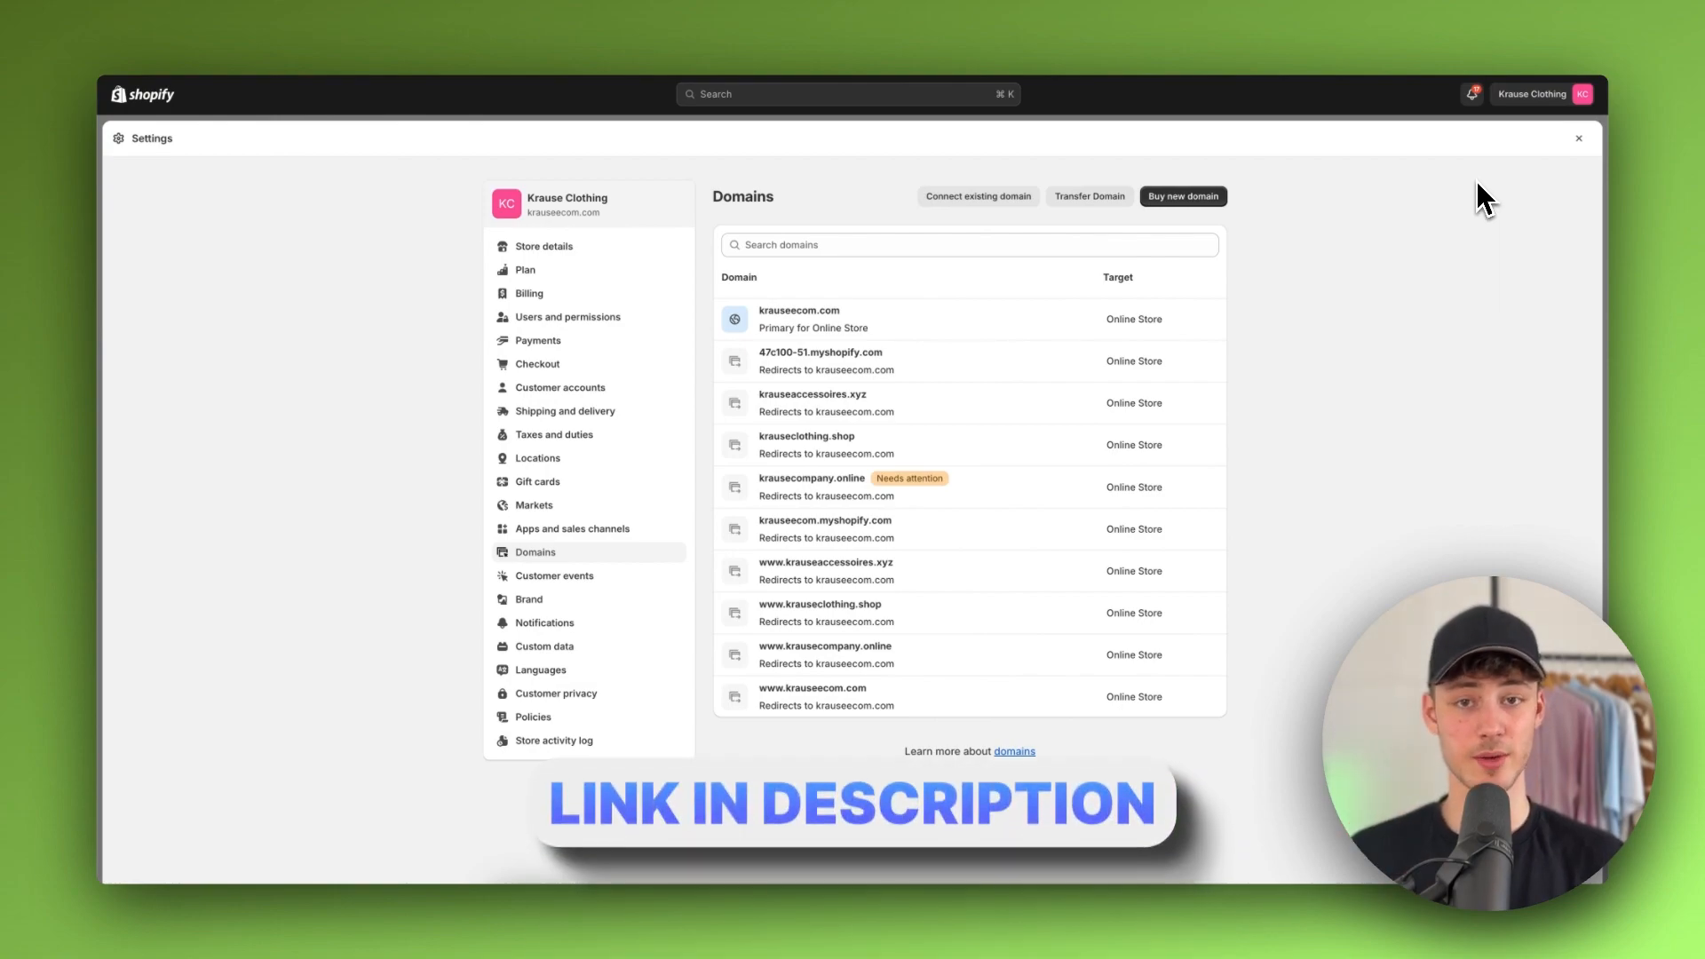
pyautogui.moveTo(1450, 270)
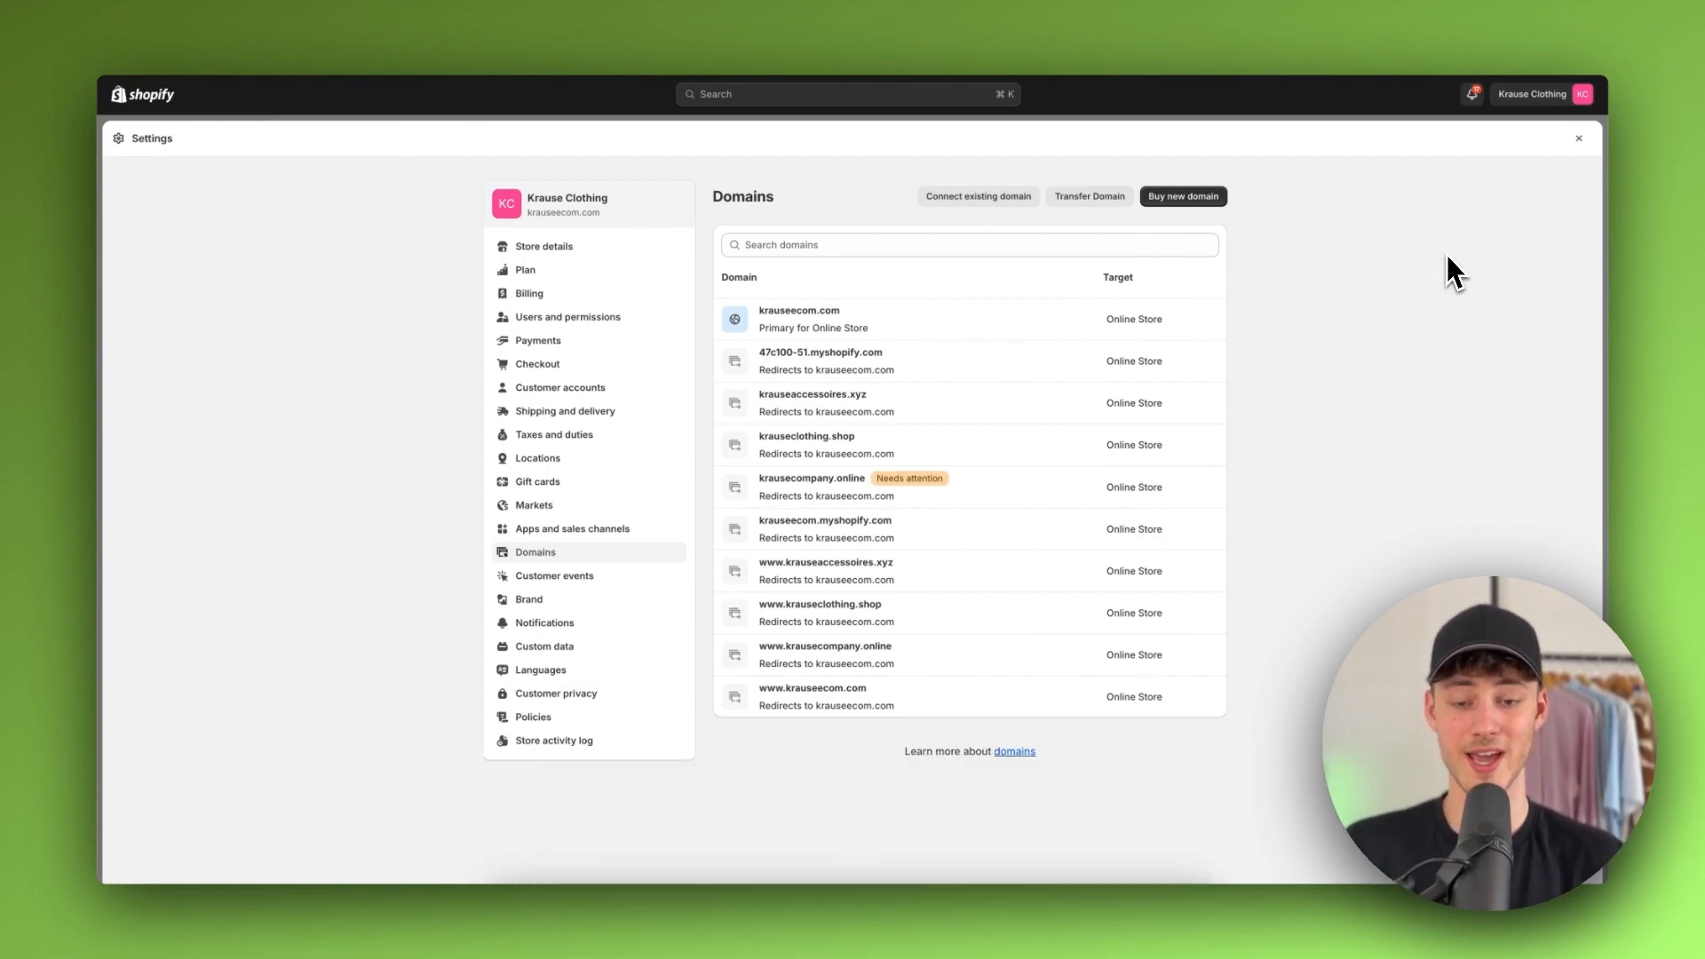
pyautogui.moveTo(1454, 248)
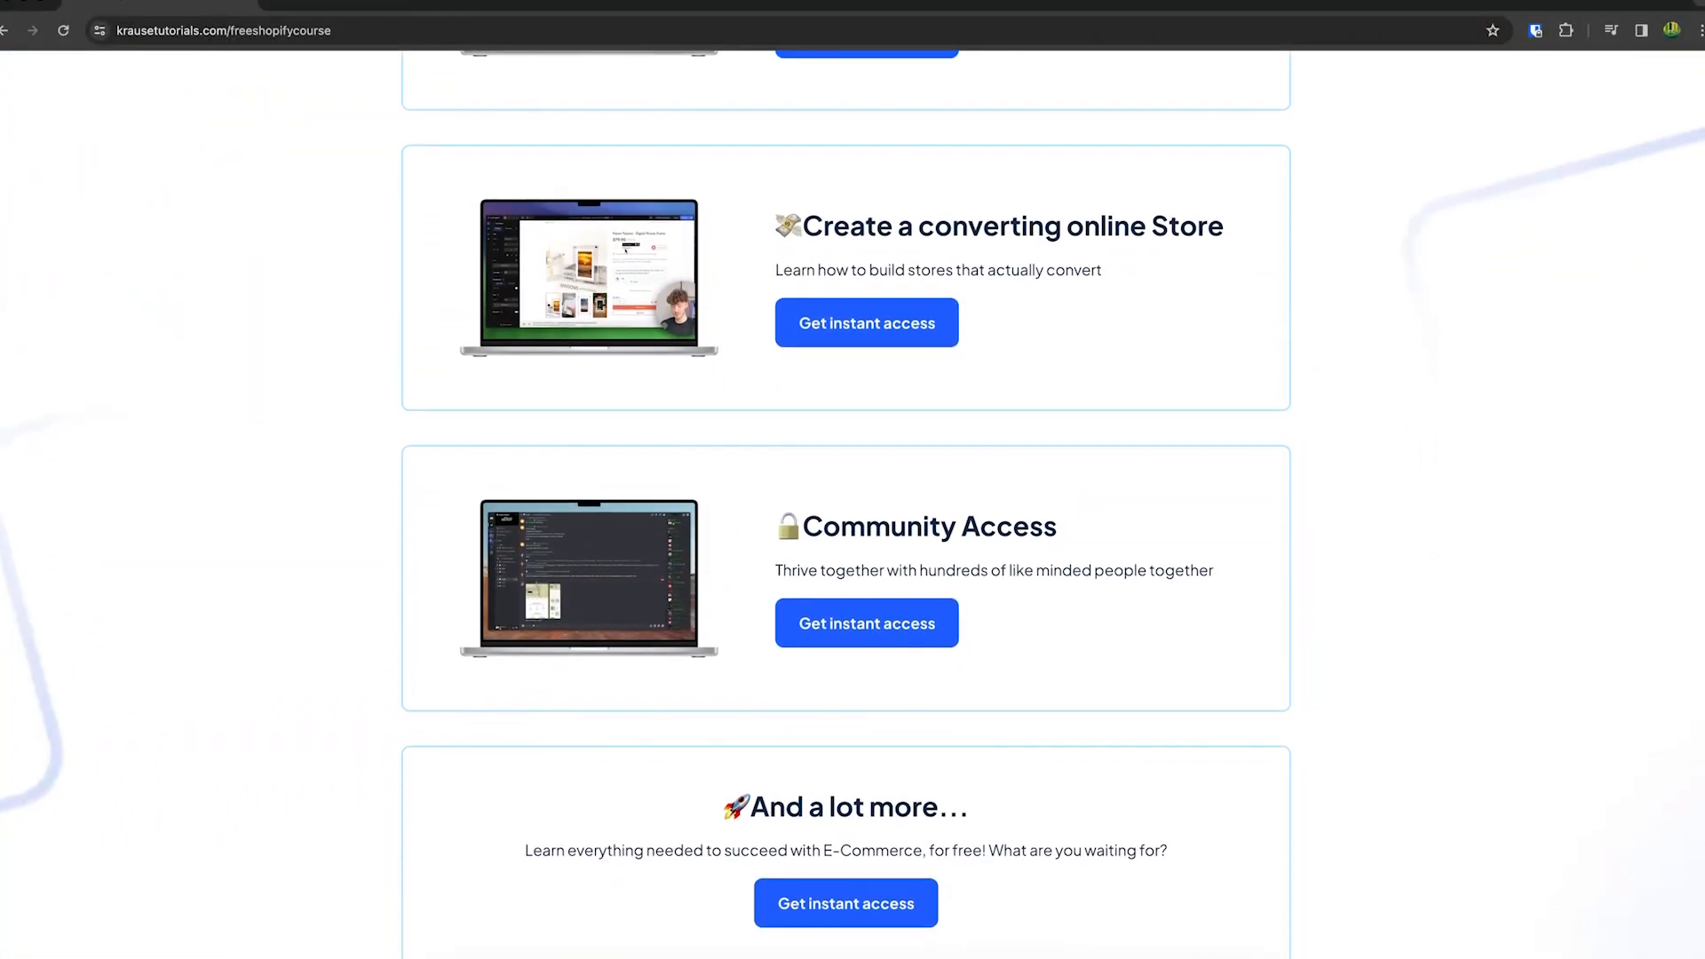
# Scroll to the top of the krausetutorials.com/freeshopifycourse page
pyautogui.scroll(3)
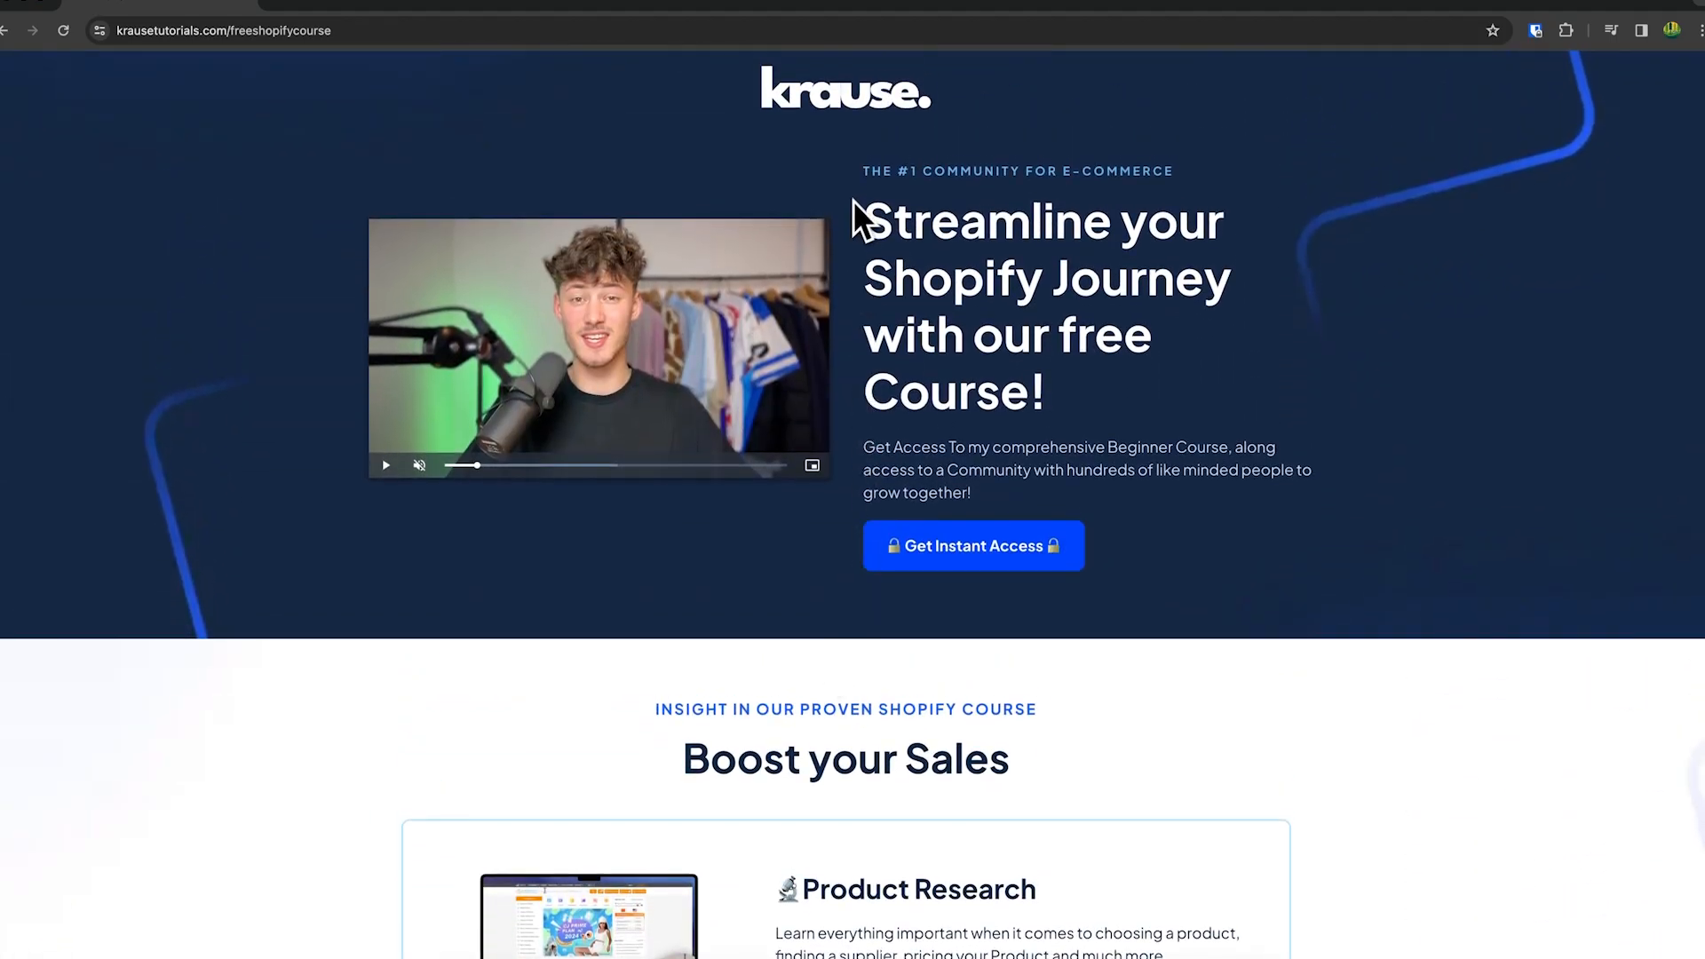